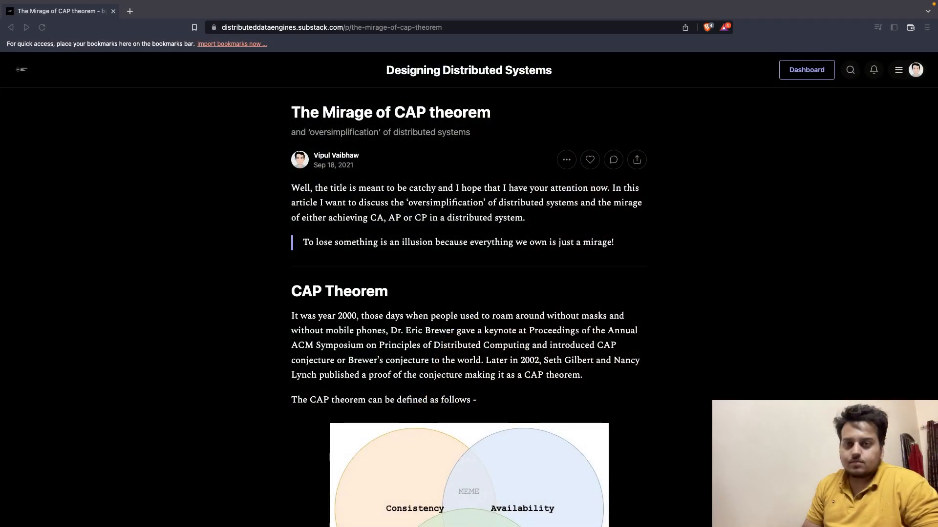
{"action": "mouse_move", "coordinate": [427, 175]}
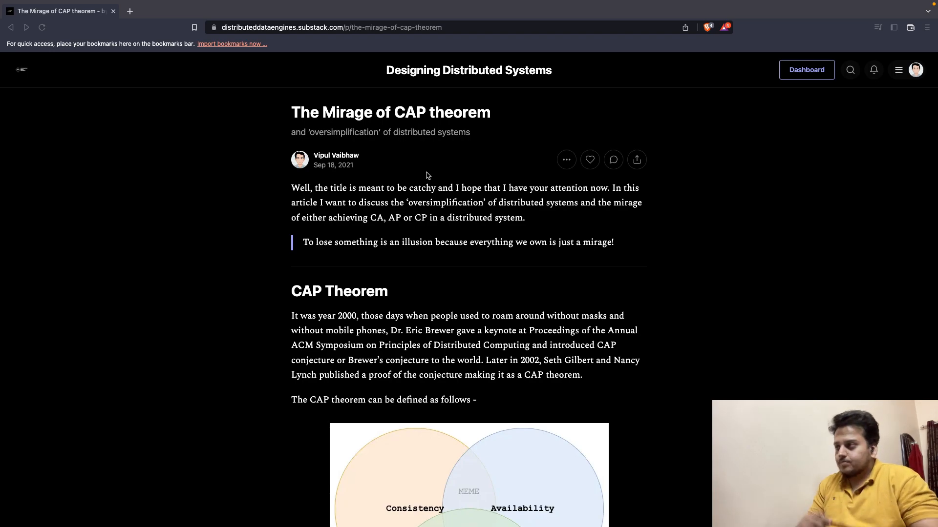
{"action": "mouse_move", "coordinate": [423, 215]}
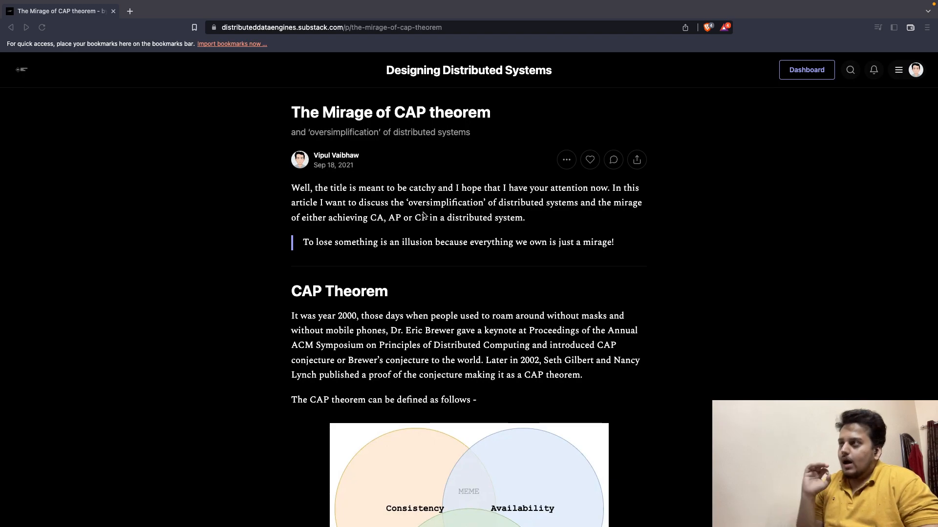
Scroll down until the Consistency–Availability–Partition Tolerance Venn diagram is fully in view
{"action": "scroll", "scroll_direction": "down", "scroll_amount": 3}
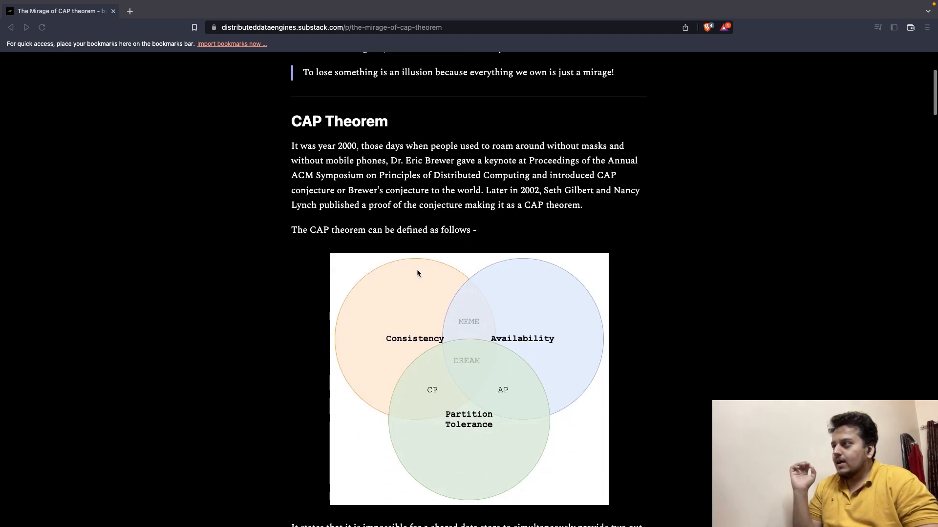
{"action": "scroll", "scroll_direction": "down", "scroll_amount": 3}
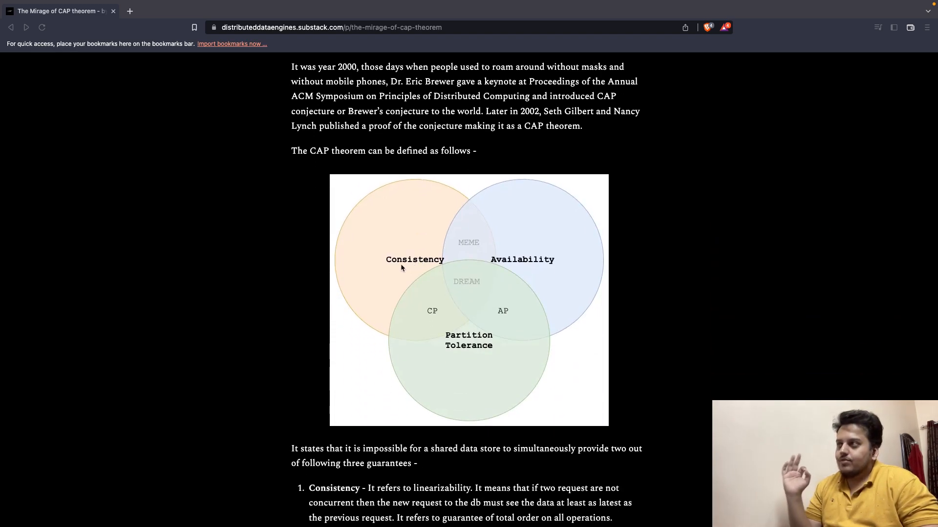
{"action": "mouse_move", "coordinate": [463, 348]}
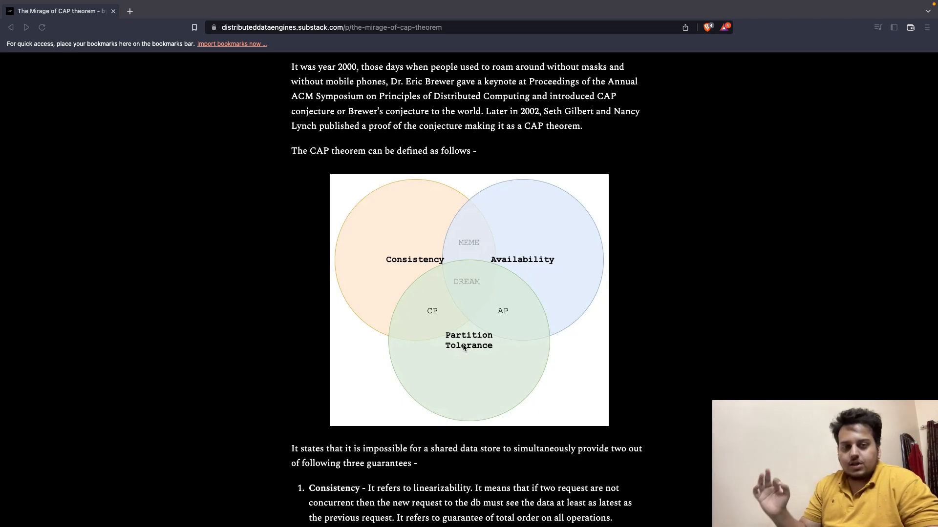
{"action": "mouse_move", "coordinate": [500, 268]}
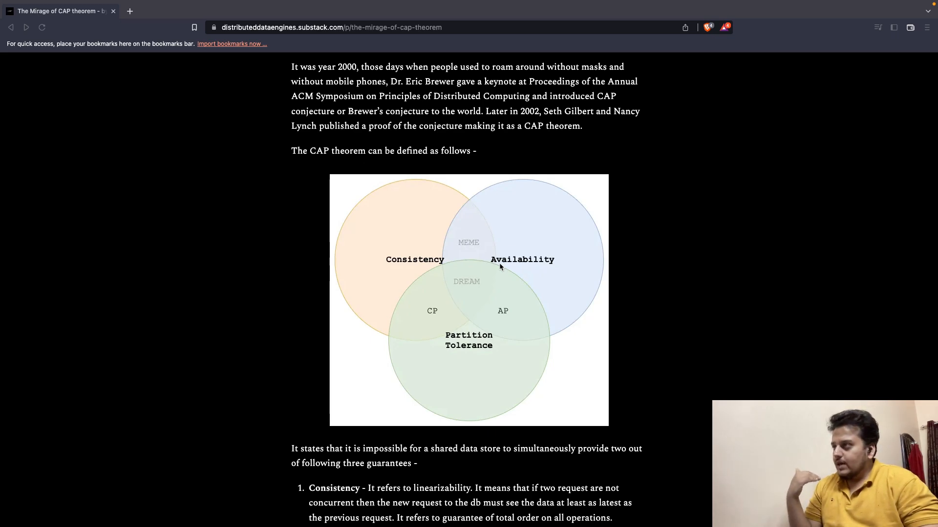
{"action": "mouse_move", "coordinate": [477, 251]}
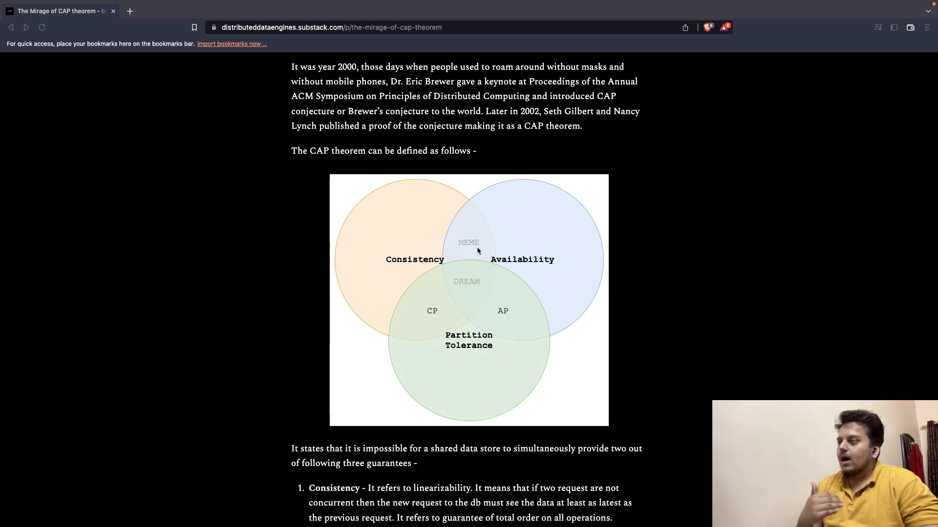
{"action": "mouse_move", "coordinate": [468, 318]}
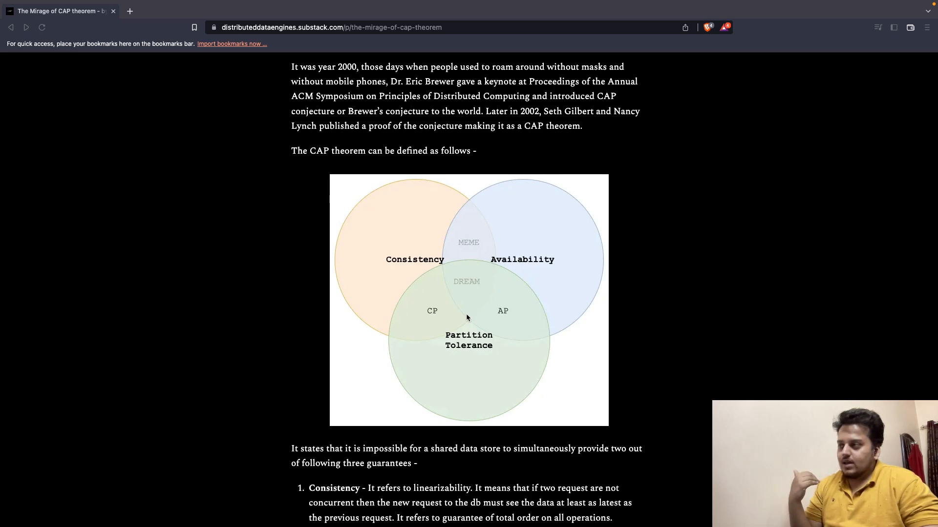
{"action": "mouse_move", "coordinate": [424, 297]}
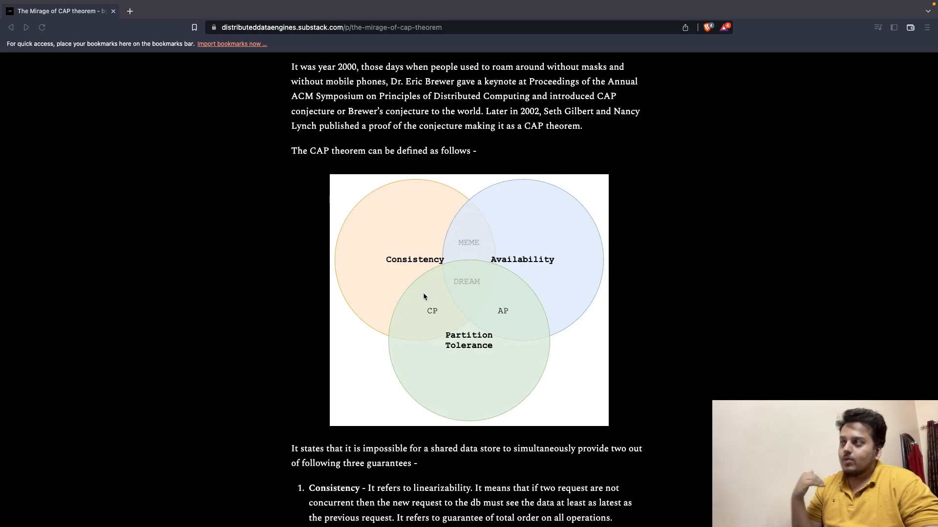
{"action": "mouse_move", "coordinate": [411, 274]}
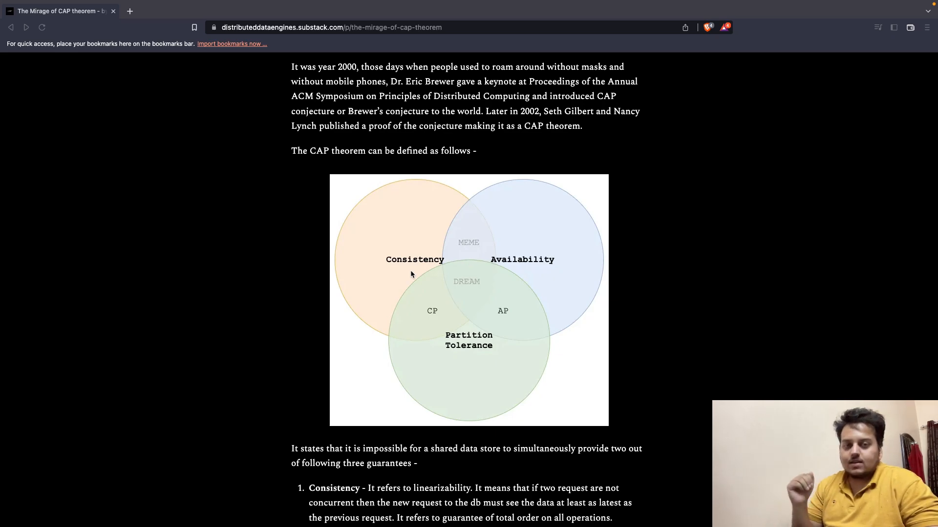
Scroll down to the numbered list of the three CAP guarantees and Brewer's remark below it
{"action": "scroll", "scroll_direction": "down", "scroll_amount": 3}
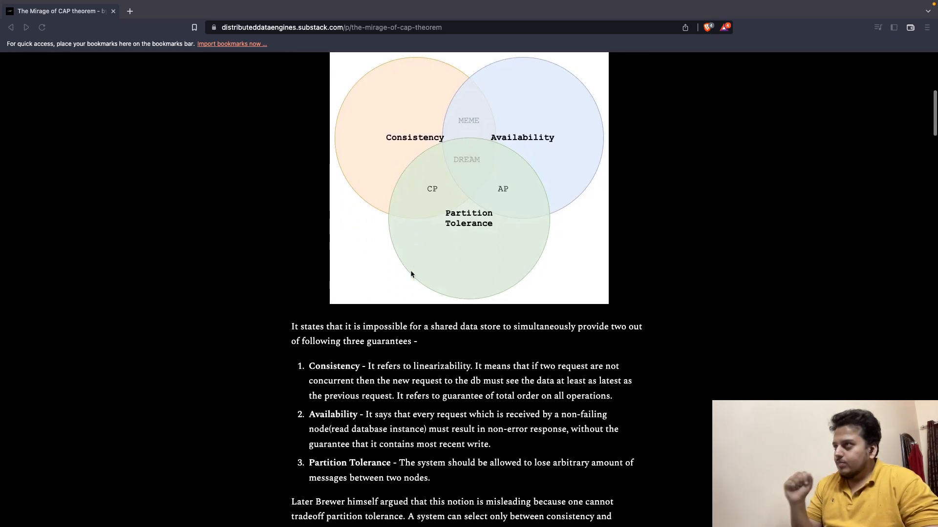
{"action": "scroll", "scroll_direction": "down", "scroll_amount": 3}
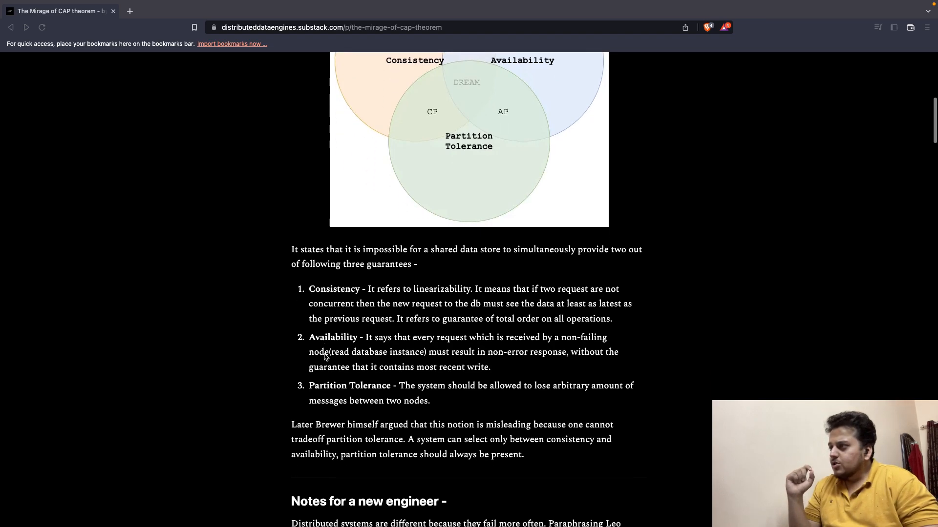
{"action": "scroll", "scroll_direction": "down", "scroll_amount": 3}
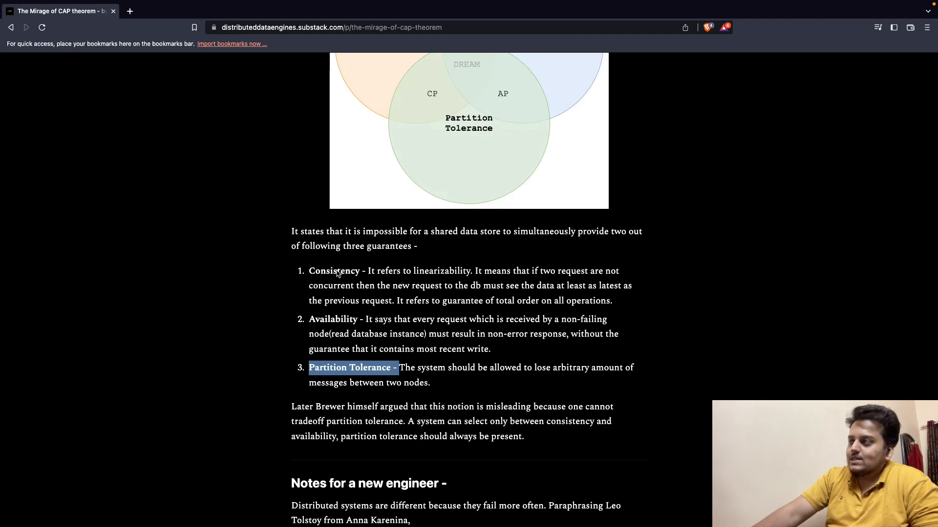
{"action": "mouse_move", "coordinate": [348, 345]}
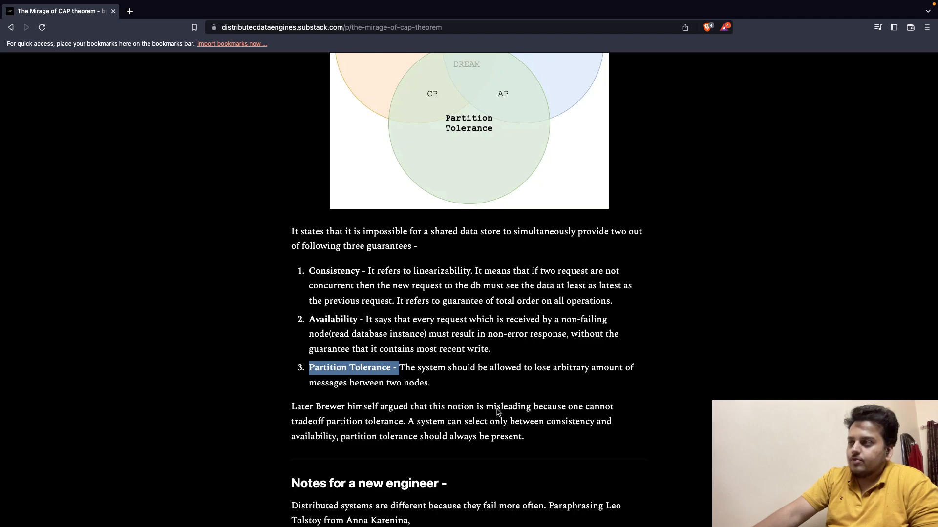
{"action": "mouse_move", "coordinate": [461, 374]}
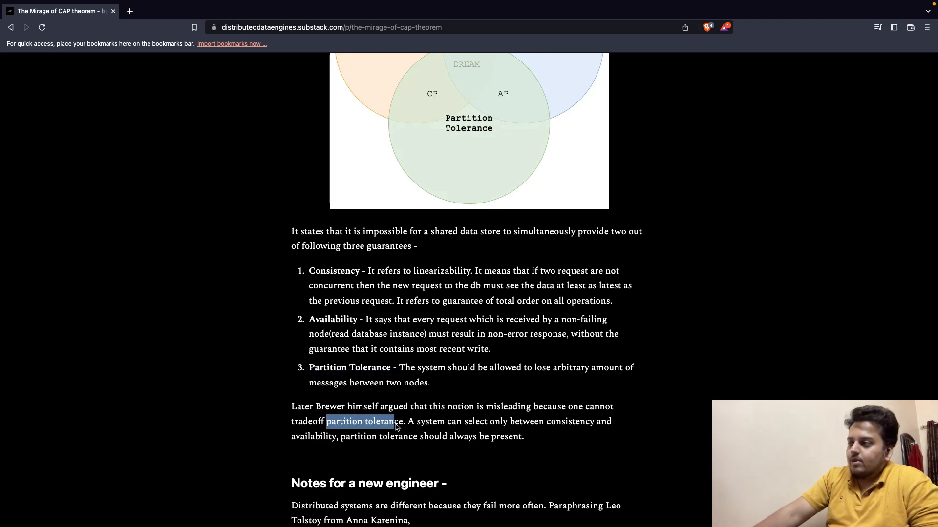
Highlight 'partition tolerance should always be present' in Brewer's argument and bring 'Notes for a new engineer' into view
{"action": "double_click", "coordinate": [447, 421]}
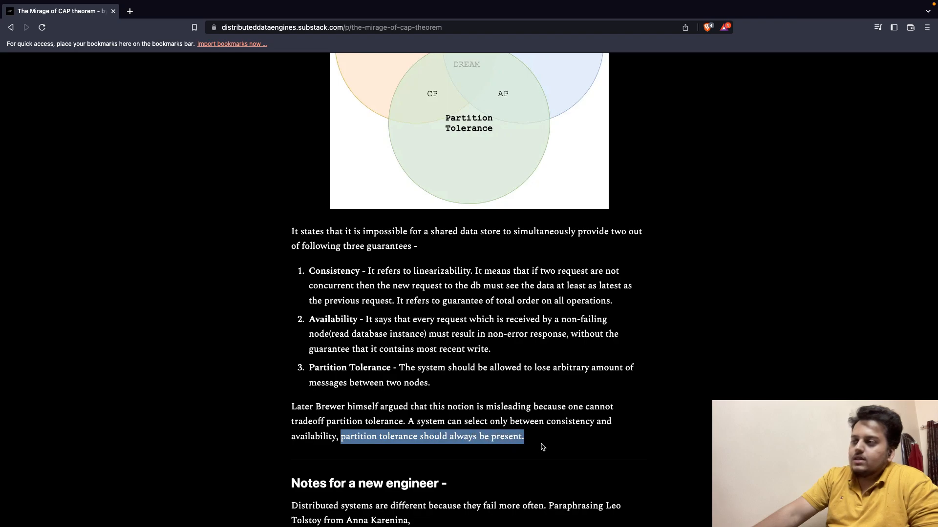
{"action": "mouse_move", "coordinate": [520, 450]}
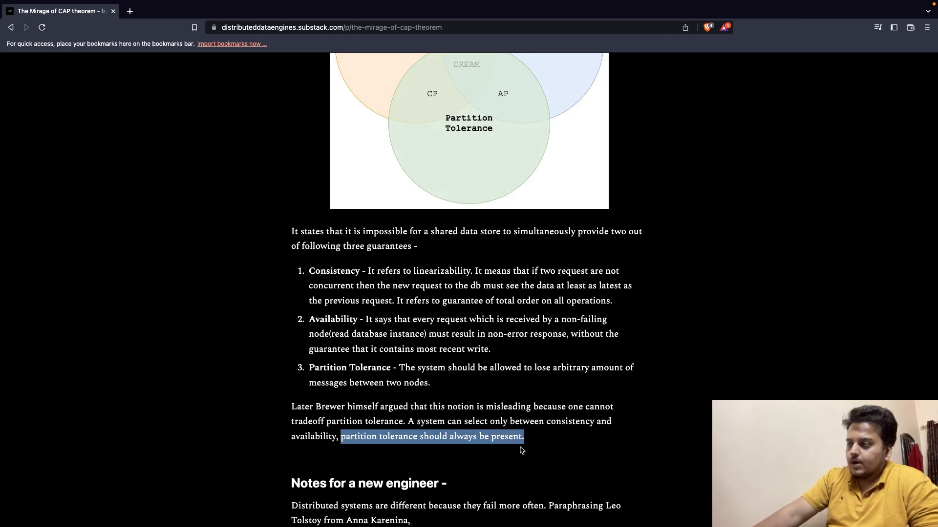
{"action": "scroll", "scroll_direction": "down", "scroll_amount": 3}
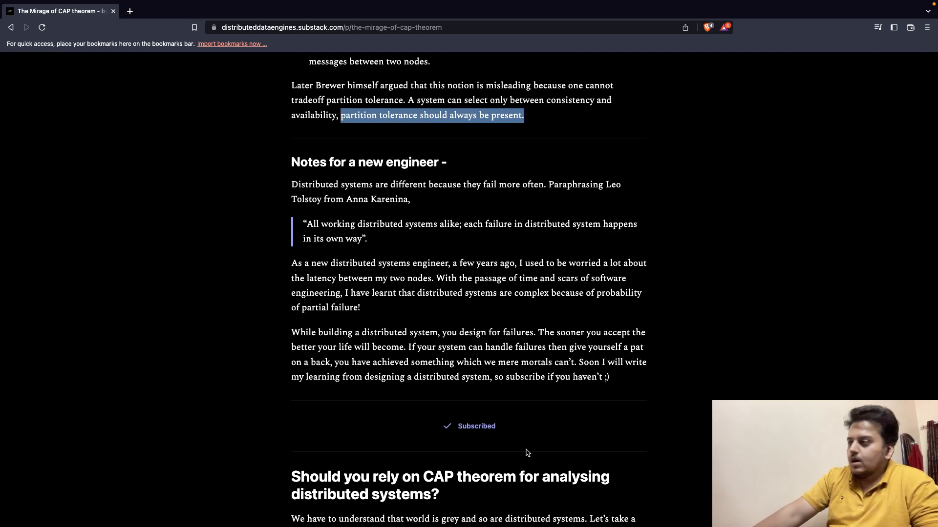
Scroll down to the 'Should you rely on CAP theorem' section and its final blockquote on exact definitions
{"action": "scroll", "scroll_direction": "down", "scroll_amount": 3}
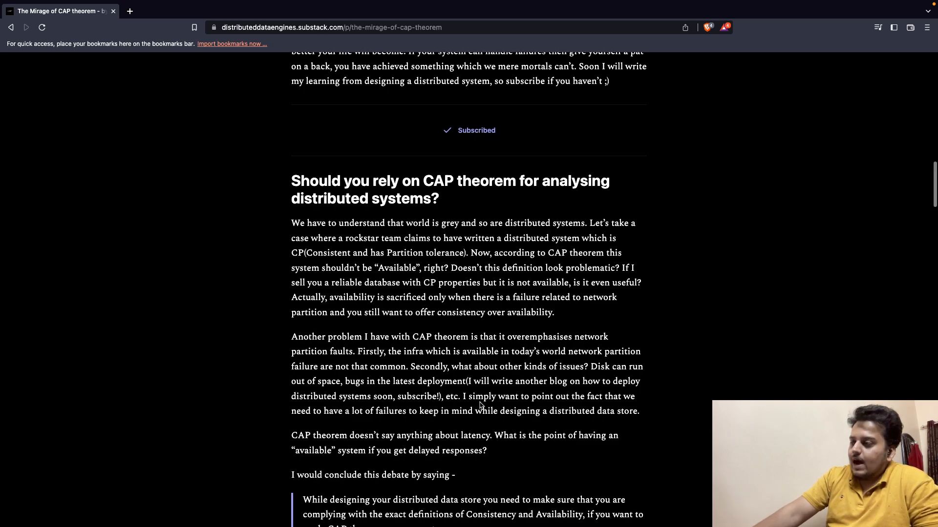
{"action": "scroll", "scroll_direction": "down", "scroll_amount": 3}
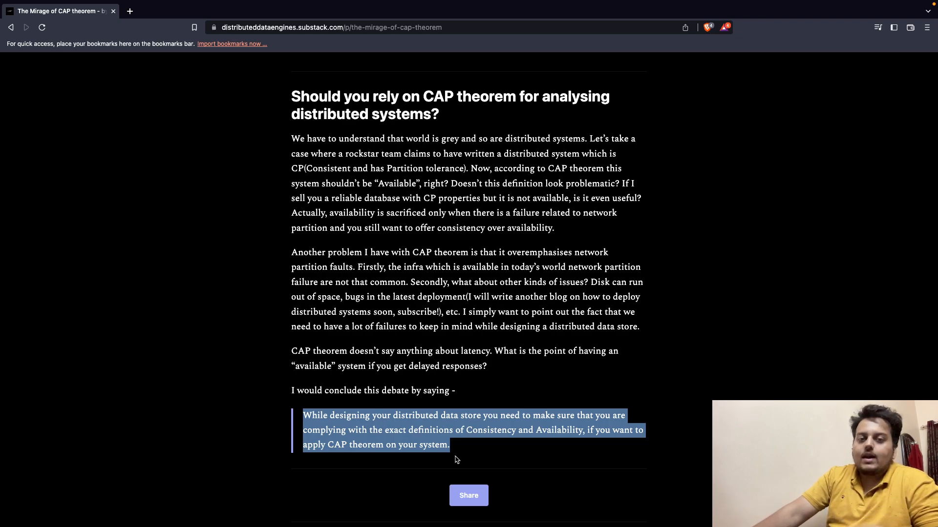
{"action": "mouse_move", "coordinate": [389, 403]}
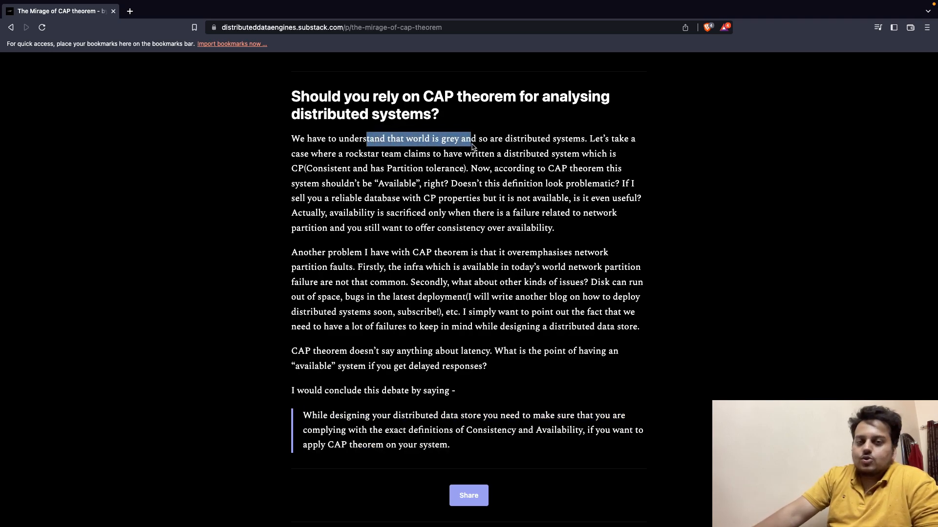
Highlight 'Consistent and has Partition tolerance', then the sentence on availability being sacrificed only during partitions
{"action": "left_click", "coordinate": [406, 174]}
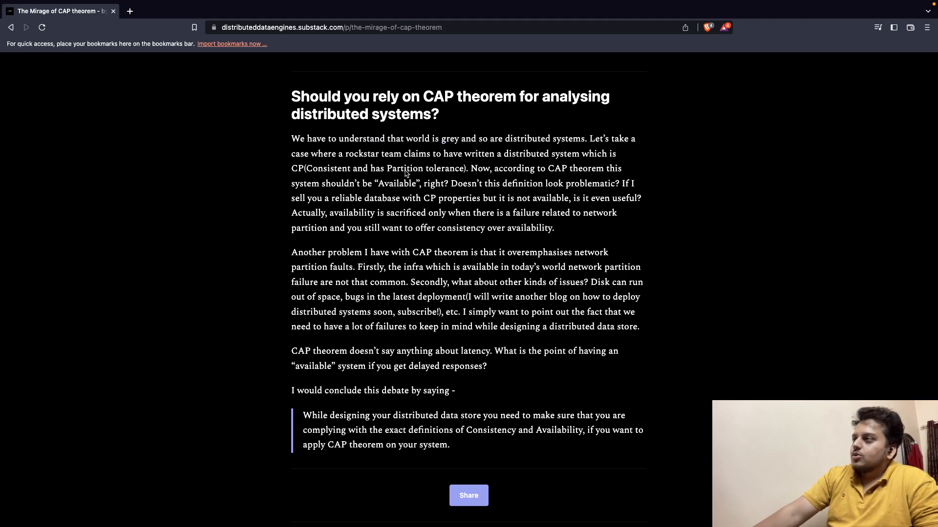
{"action": "mouse_move", "coordinate": [347, 196]}
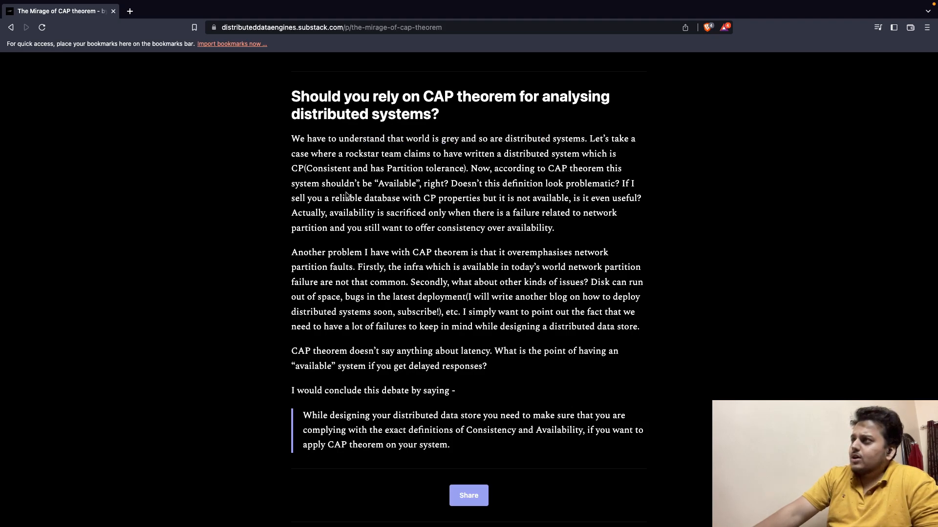
{"action": "left_click_drag", "start_coordinate": [292, 184], "coordinate": [404, 184]}
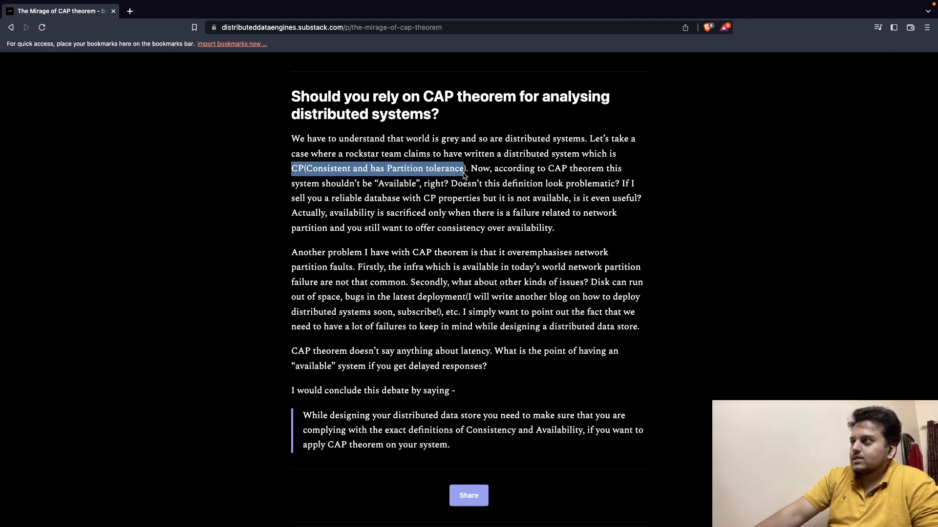
{"action": "mouse_move", "coordinate": [434, 206]}
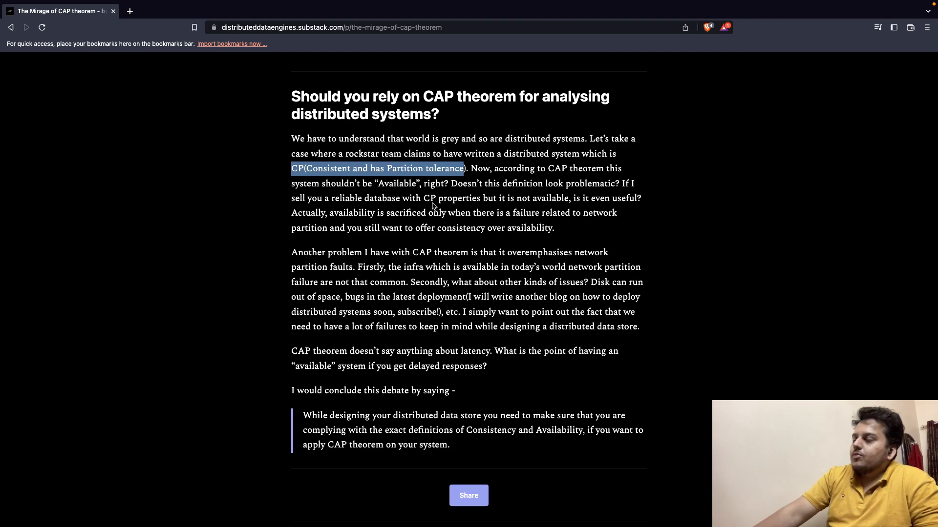
{"action": "mouse_move", "coordinate": [348, 203]}
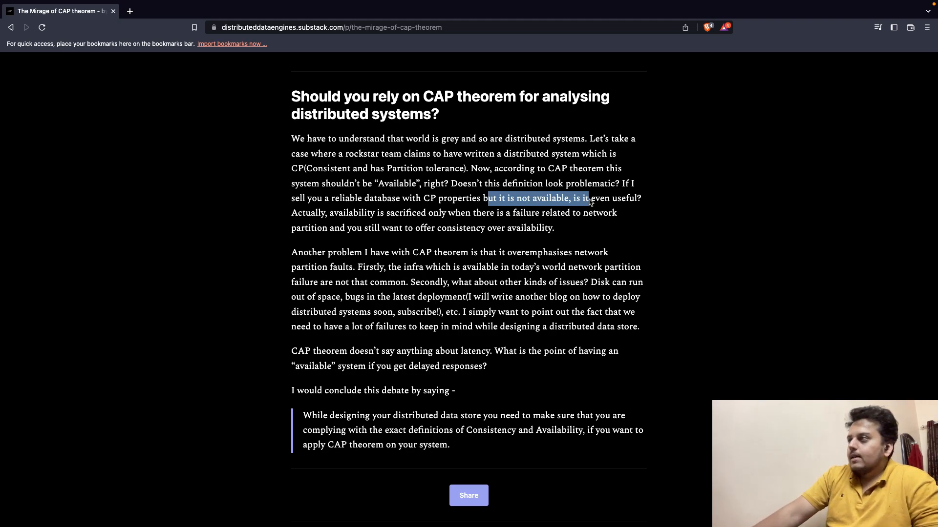
{"action": "double_click", "coordinate": [352, 213]}
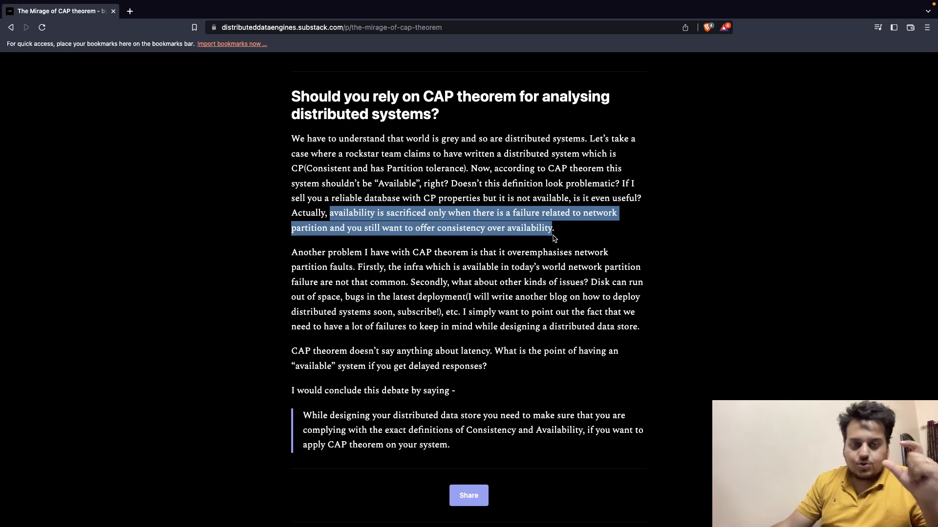
Scroll to the Consistency section and highlight the italic transactions note and the operation-ordering sentence
{"action": "scroll", "scroll_direction": "down", "scroll_amount": 3}
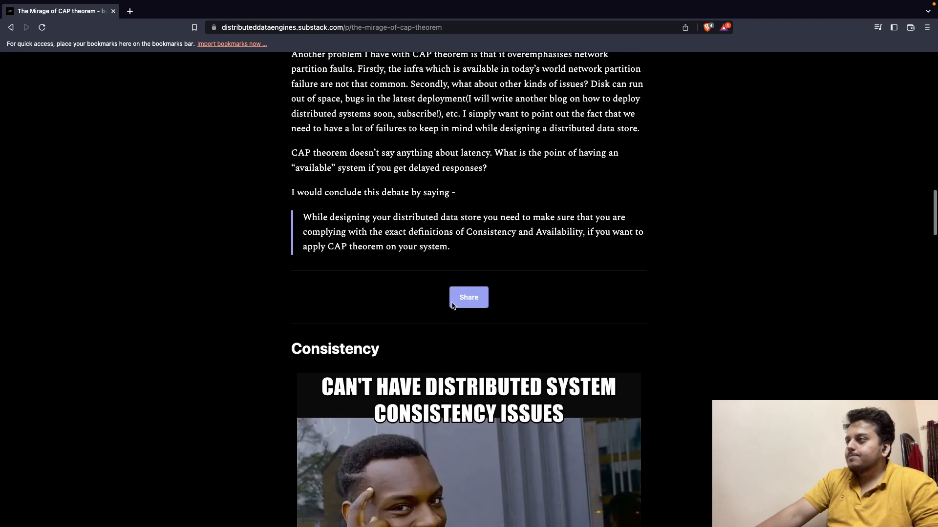
{"action": "scroll", "scroll_direction": "down", "scroll_amount": 3}
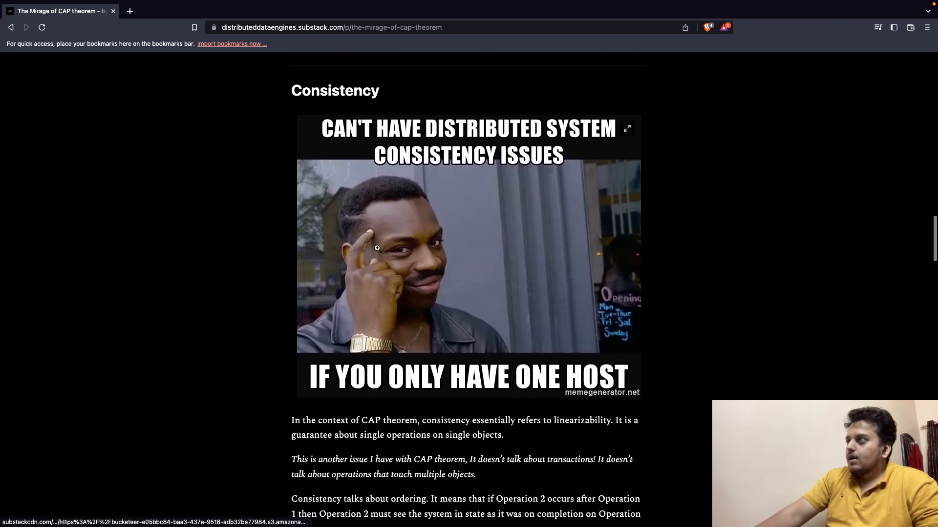
{"action": "scroll", "scroll_direction": "down", "scroll_amount": 3}
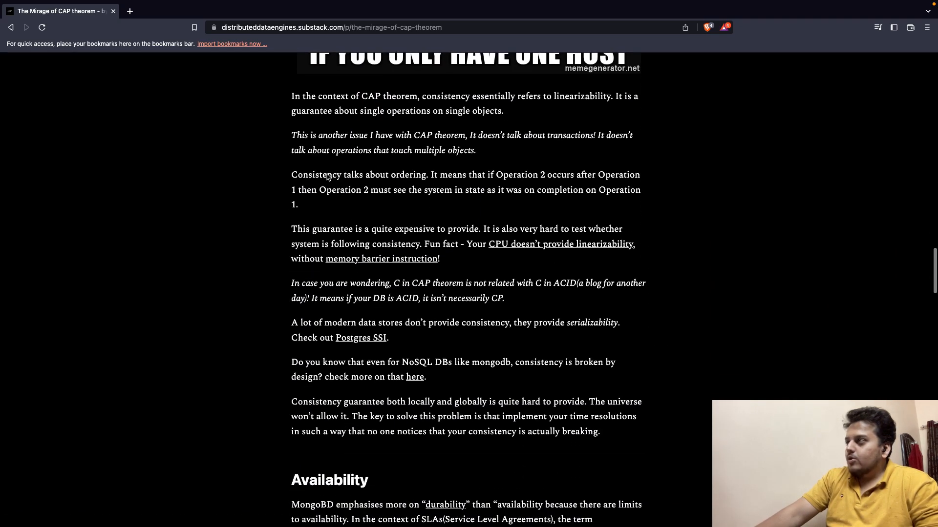
{"action": "mouse_move", "coordinate": [346, 160]}
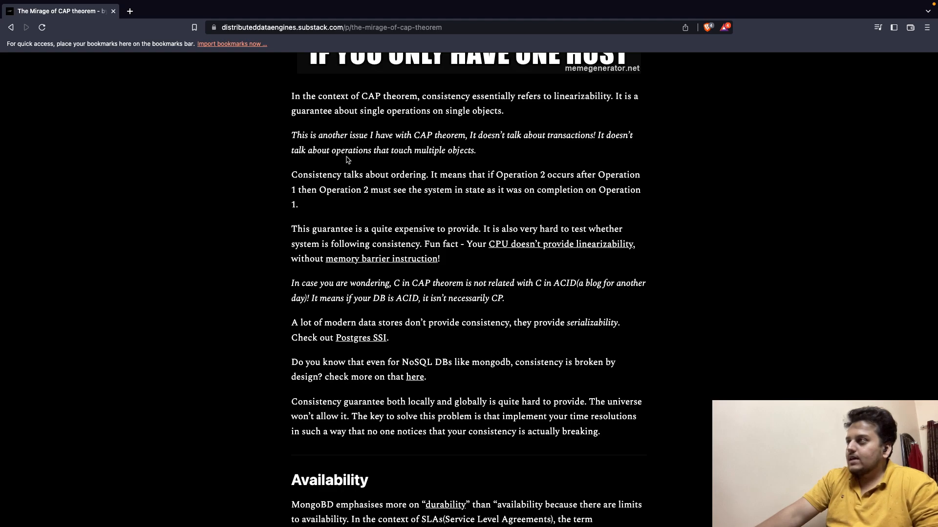
{"action": "mouse_move", "coordinate": [335, 144]}
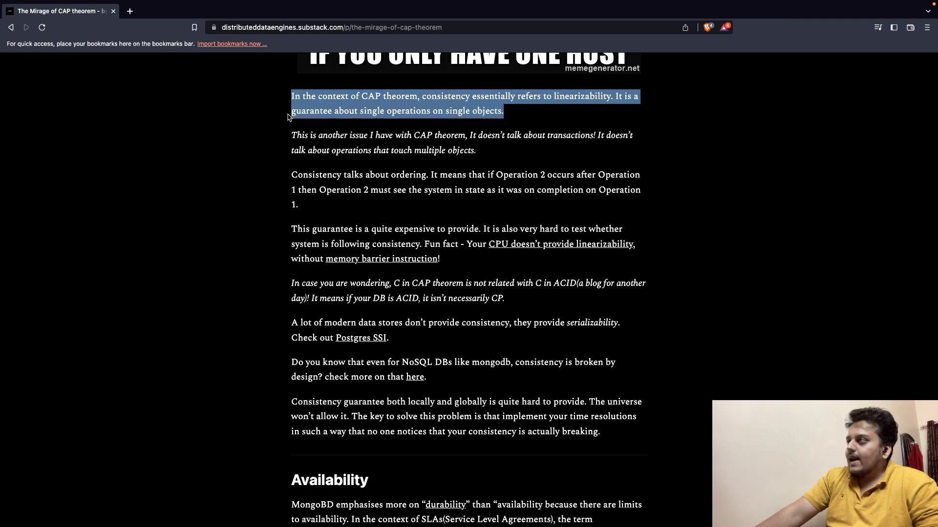
{"action": "mouse_move", "coordinate": [383, 117]}
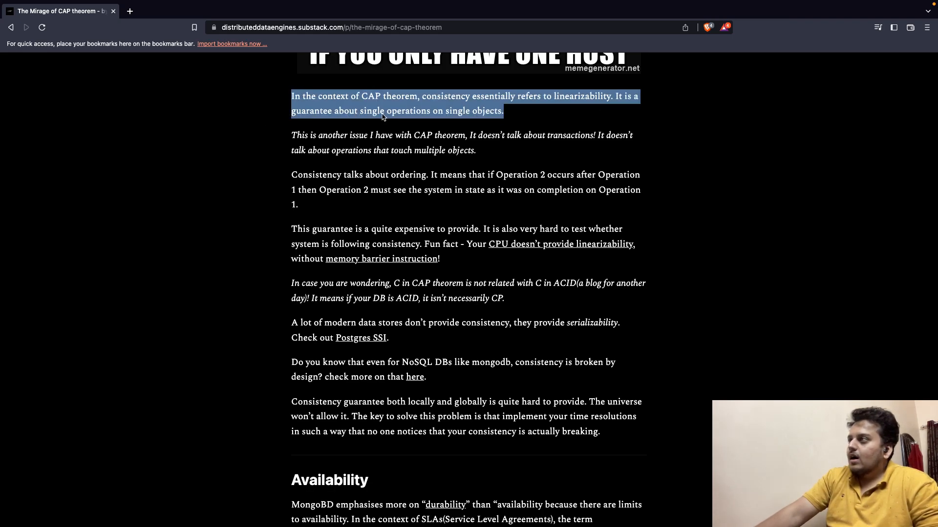
{"action": "mouse_move", "coordinate": [470, 117]}
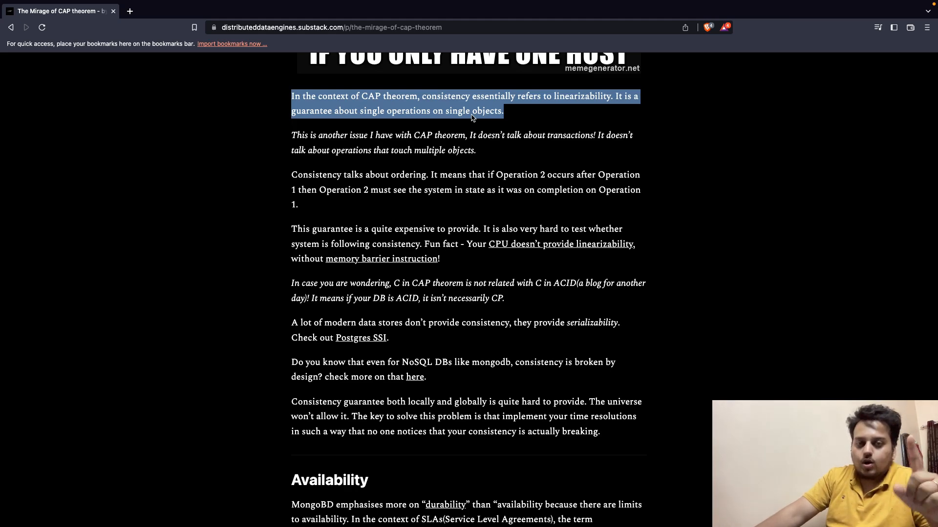
{"action": "mouse_move", "coordinate": [327, 140]}
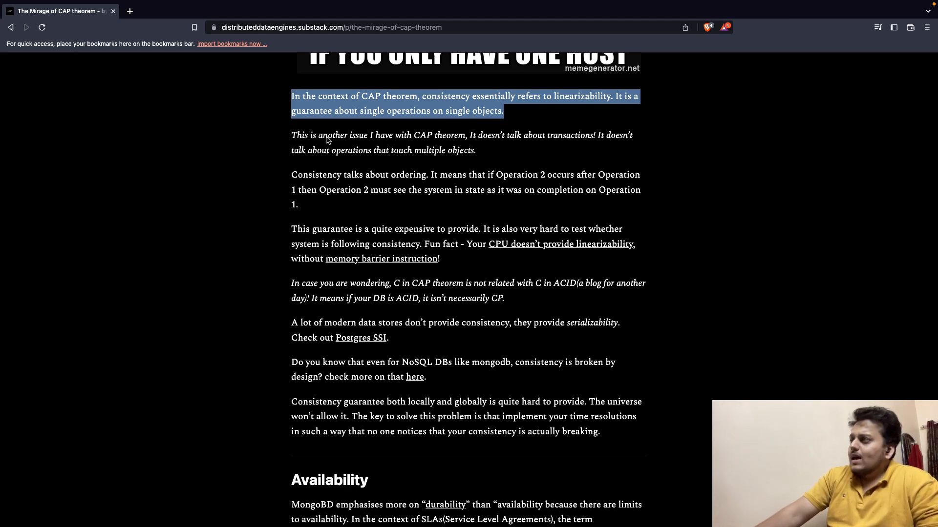
{"action": "double_click", "coordinate": [430, 150]}
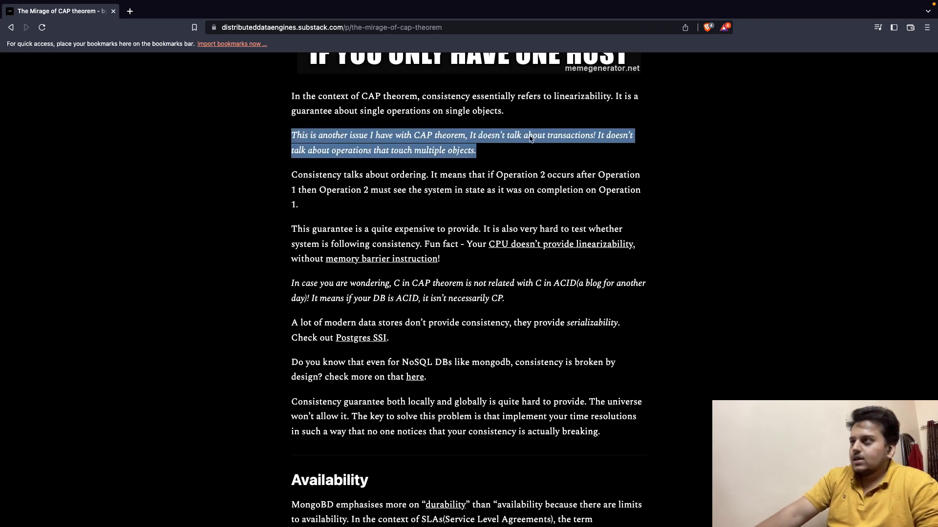
{"action": "double_click", "coordinate": [350, 150]}
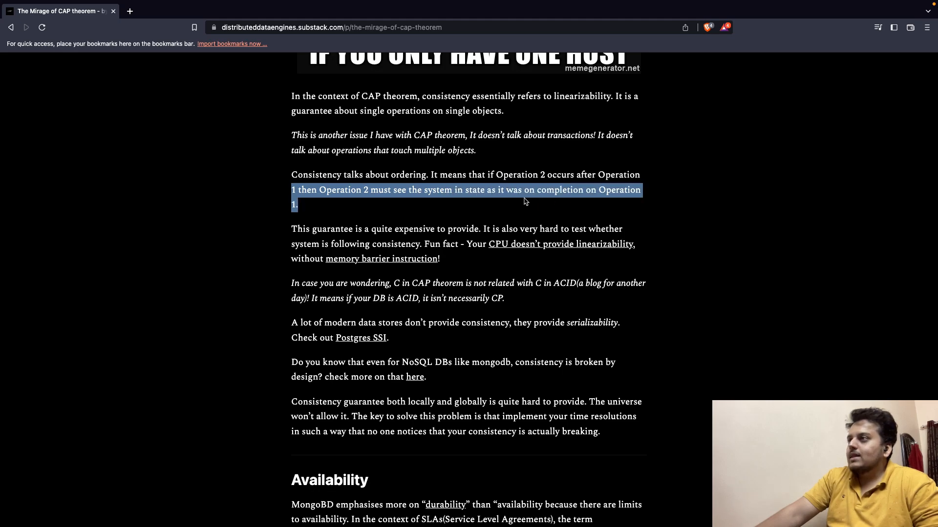
{"action": "mouse_move", "coordinate": [608, 201]}
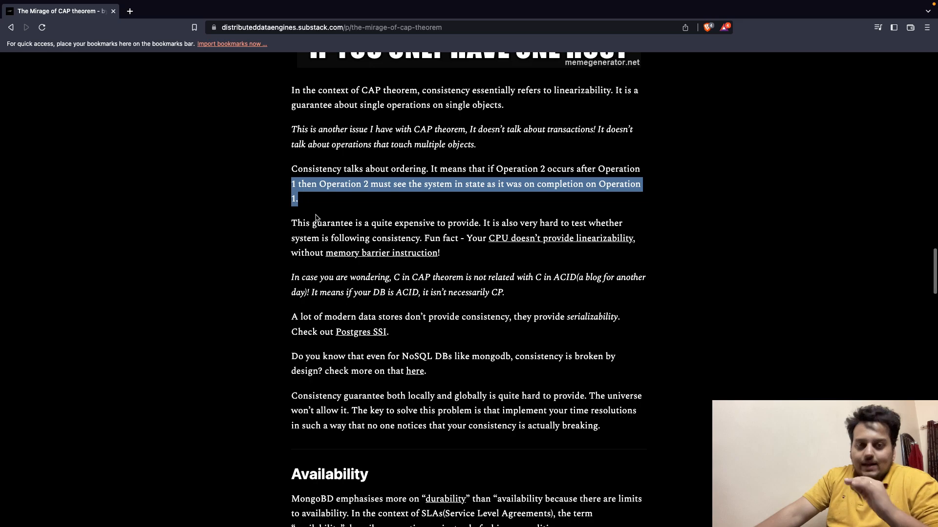
{"action": "mouse_move", "coordinate": [339, 233]}
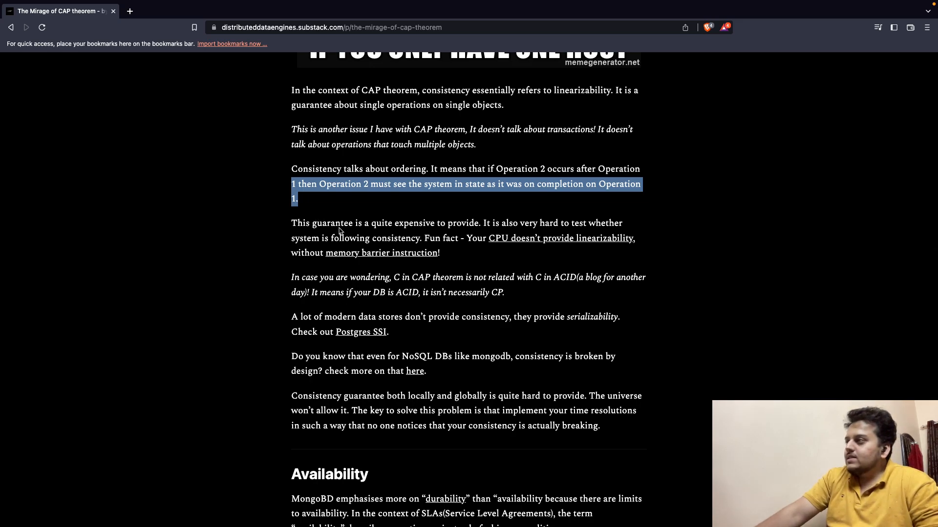
{"action": "mouse_move", "coordinate": [440, 229]}
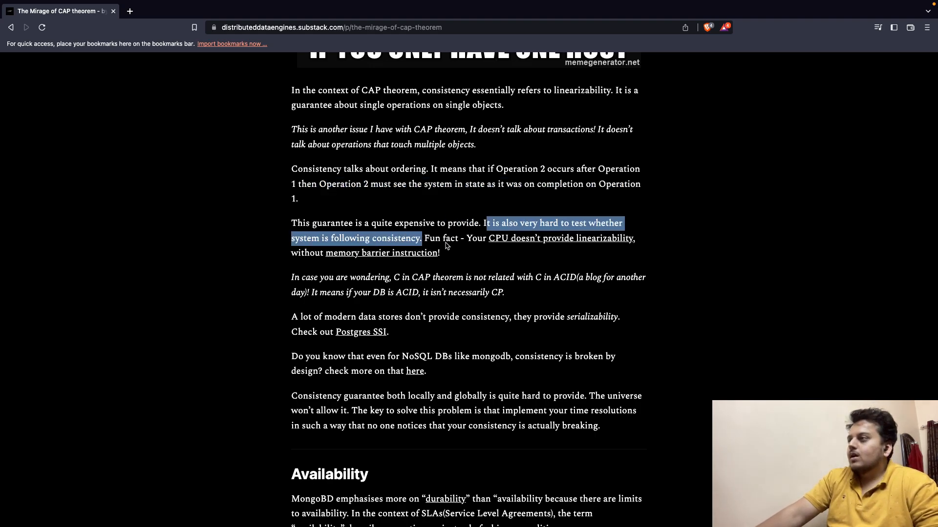
Clear the testing-sentence highlight and return to the CAP theorem article tab after opening the linearizability paper
{"action": "left_click", "coordinate": [445, 245]}
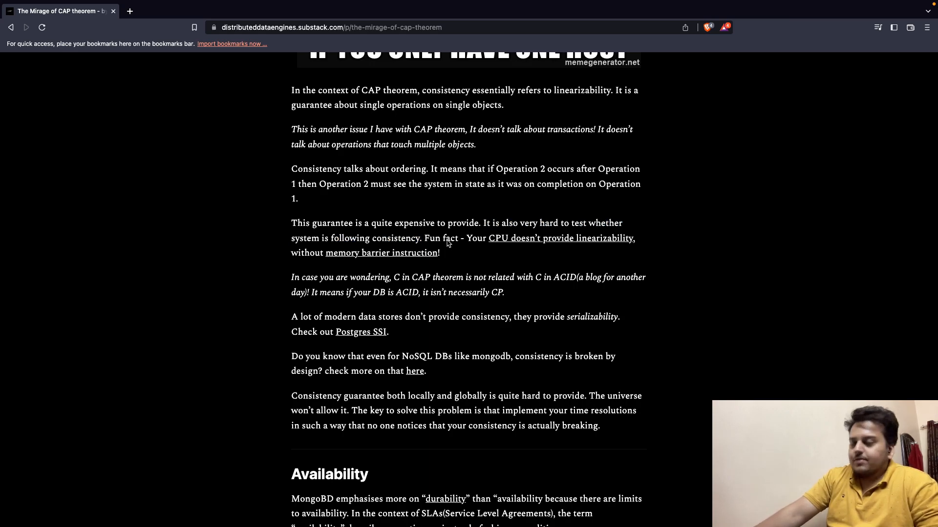
{"action": "mouse_move", "coordinate": [521, 244]}
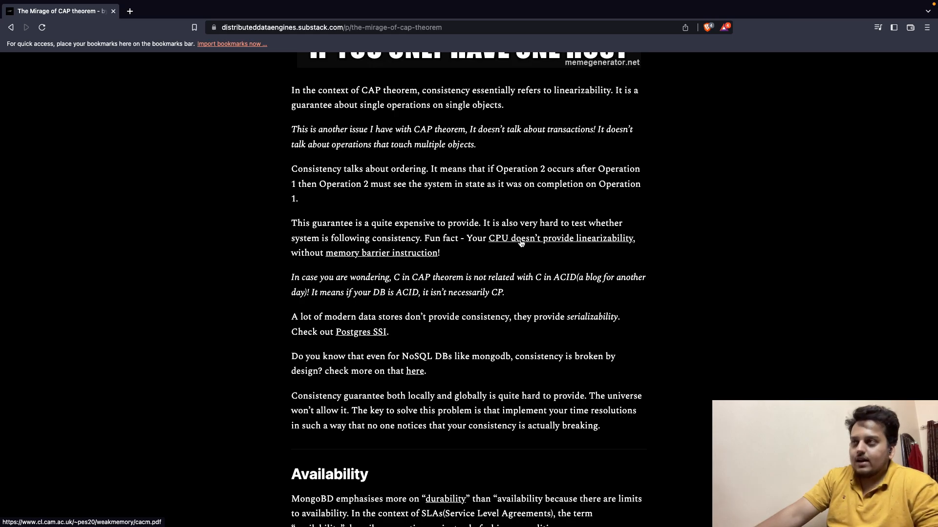
{"action": "mouse_move", "coordinate": [277, 258]}
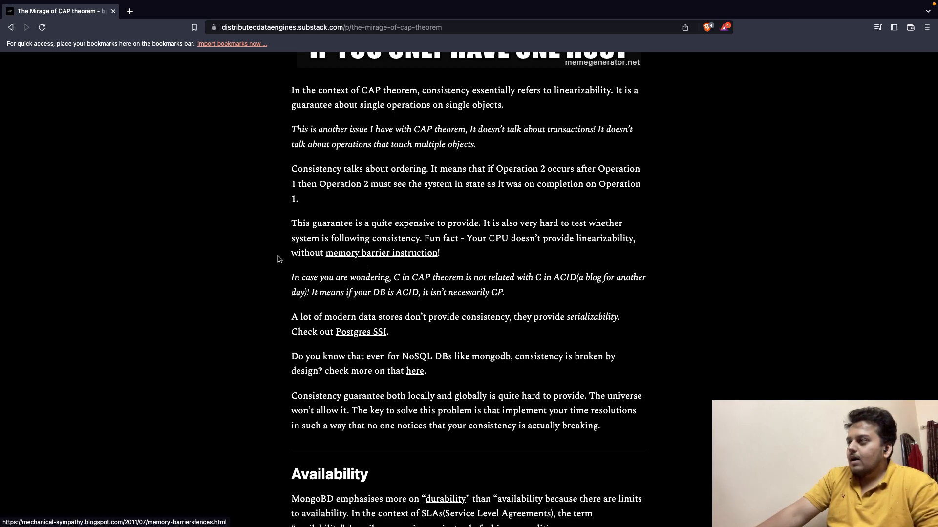
{"action": "mouse_move", "coordinate": [395, 284]}
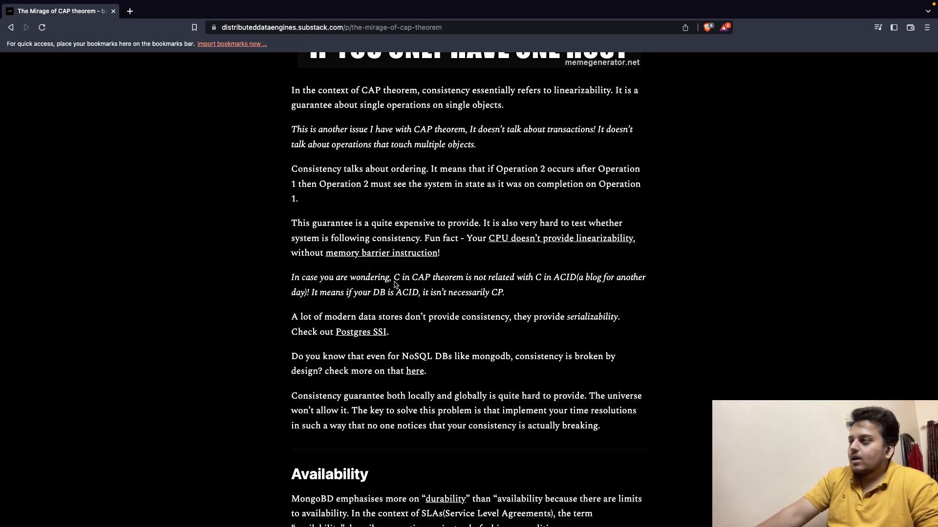
{"action": "mouse_move", "coordinate": [518, 236]}
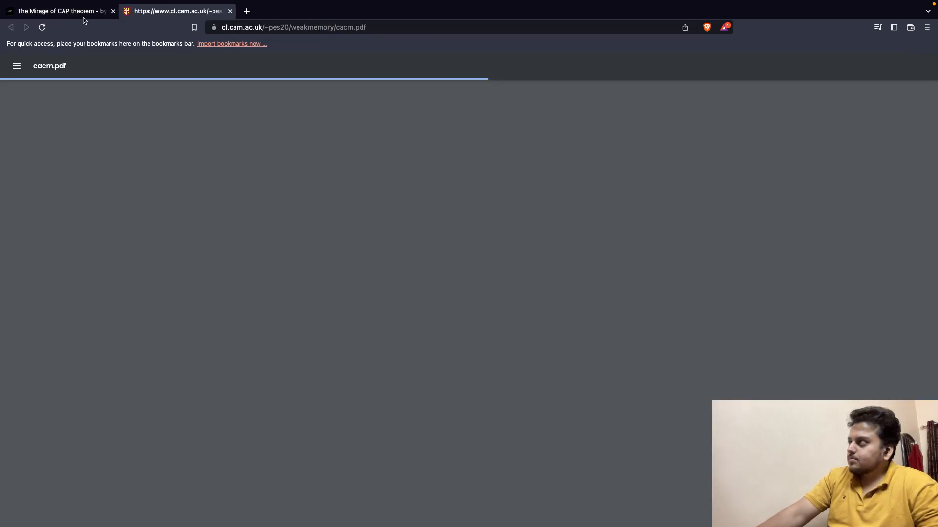
{"action": "left_click", "coordinate": [60, 11]}
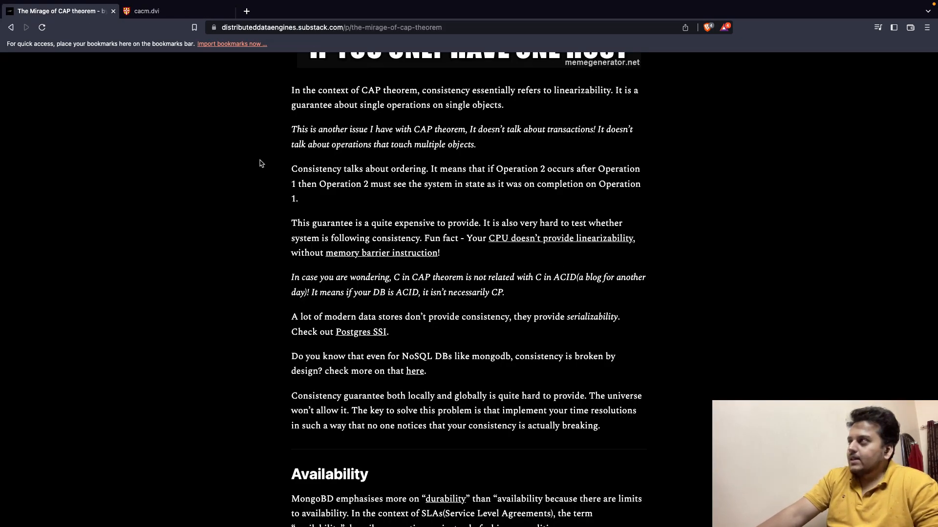
{"action": "mouse_move", "coordinate": [201, 260]}
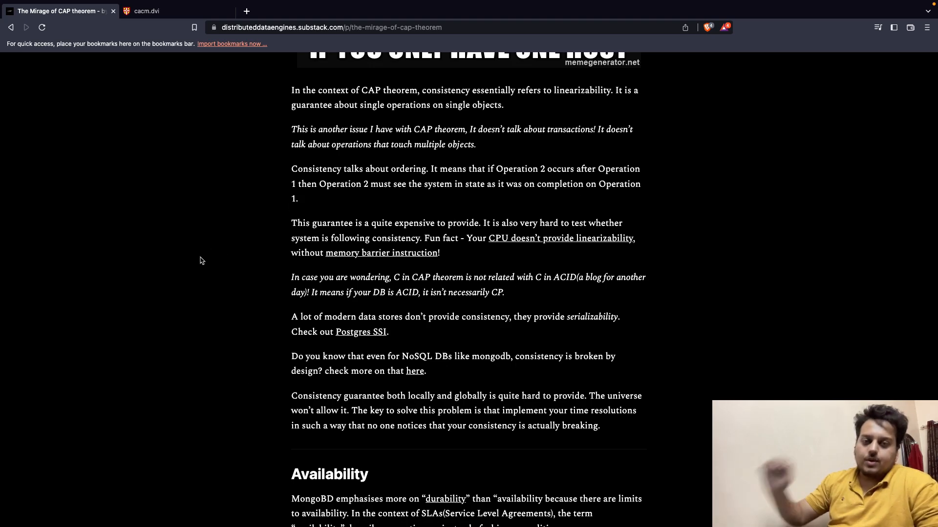
{"action": "mouse_move", "coordinate": [215, 258]}
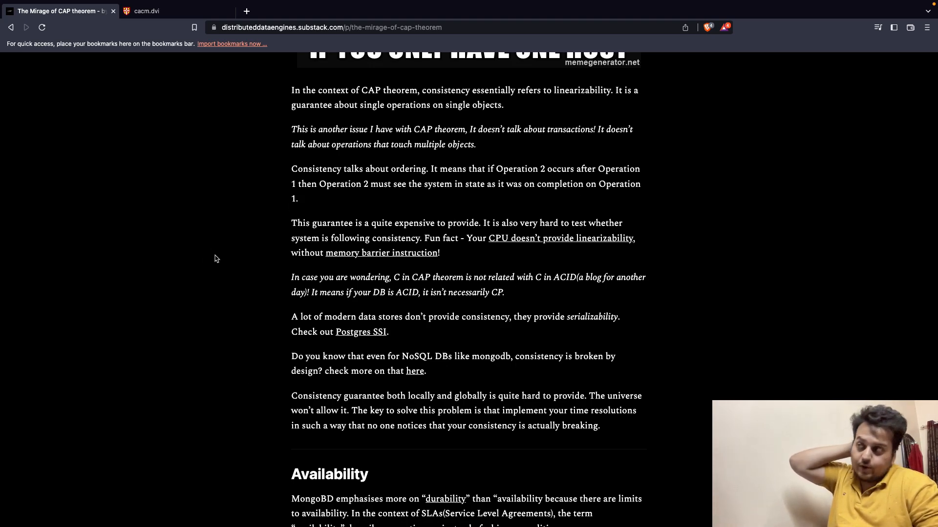
{"action": "mouse_move", "coordinate": [375, 288]}
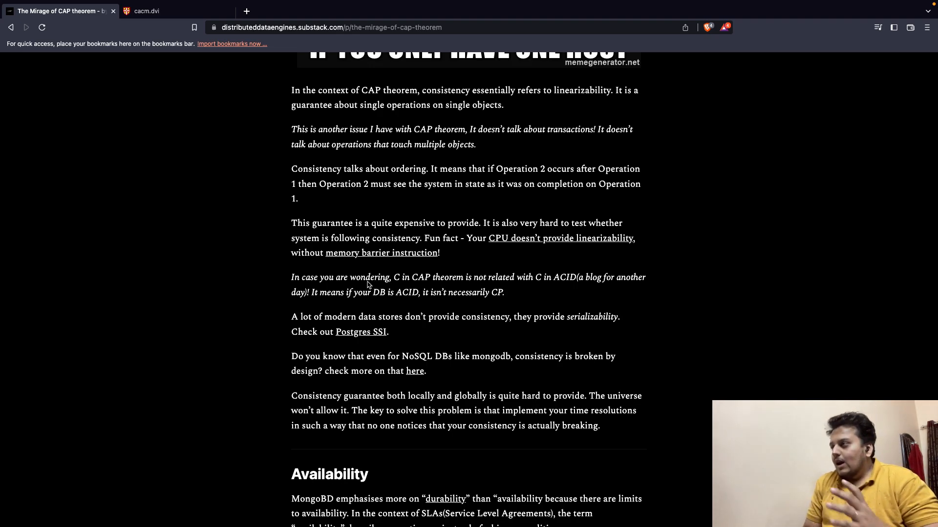
{"action": "mouse_move", "coordinate": [299, 359]}
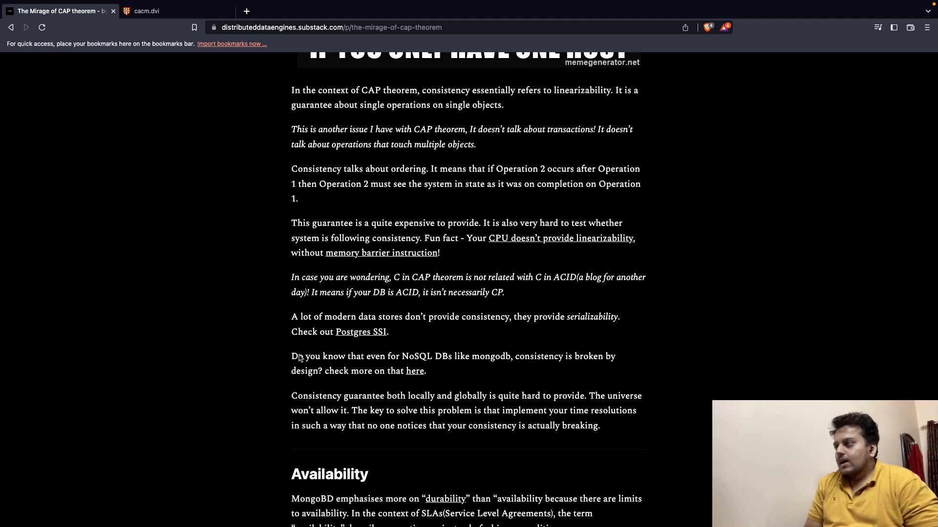
{"action": "mouse_move", "coordinate": [373, 335]}
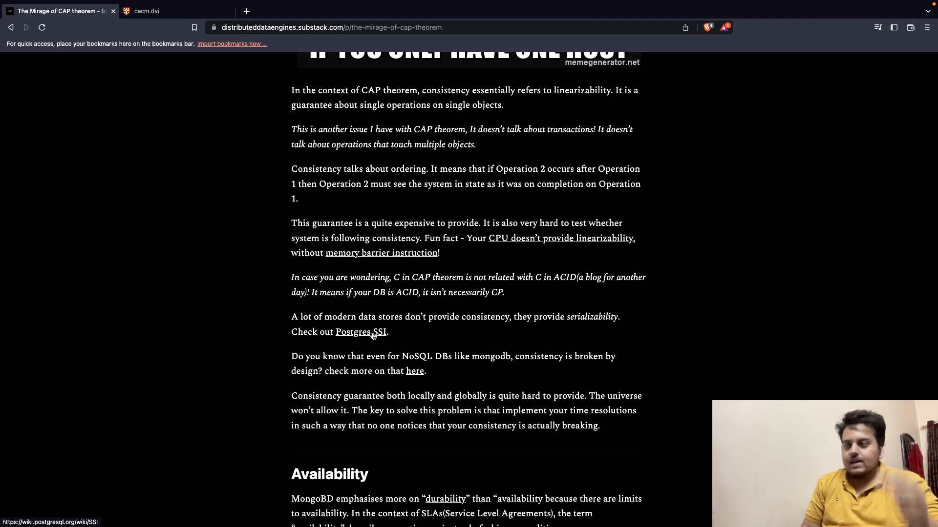
{"action": "mouse_move", "coordinate": [555, 337]}
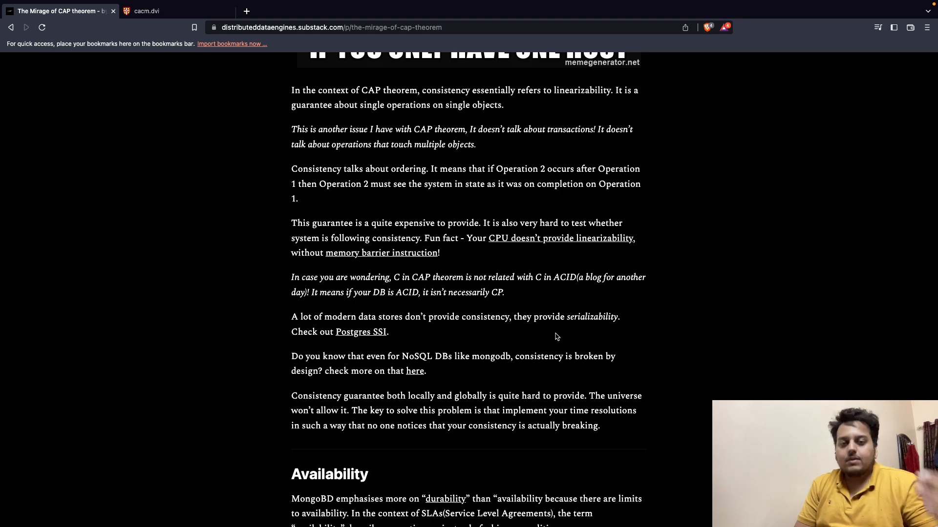
Scroll to the Availability heading and mark phrases in its opening paragraph while reading it
{"action": "scroll", "scroll_direction": "down", "scroll_amount": 3}
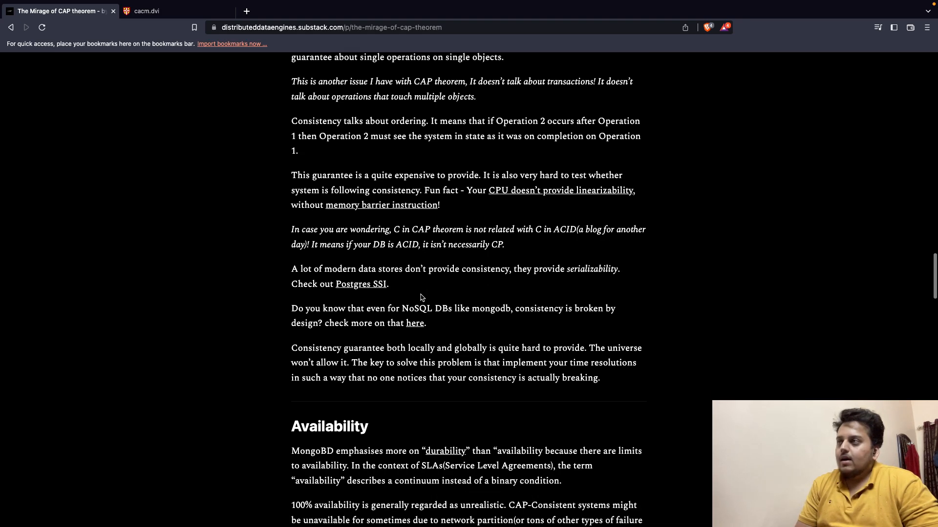
{"action": "scroll", "scroll_direction": "down", "scroll_amount": 3}
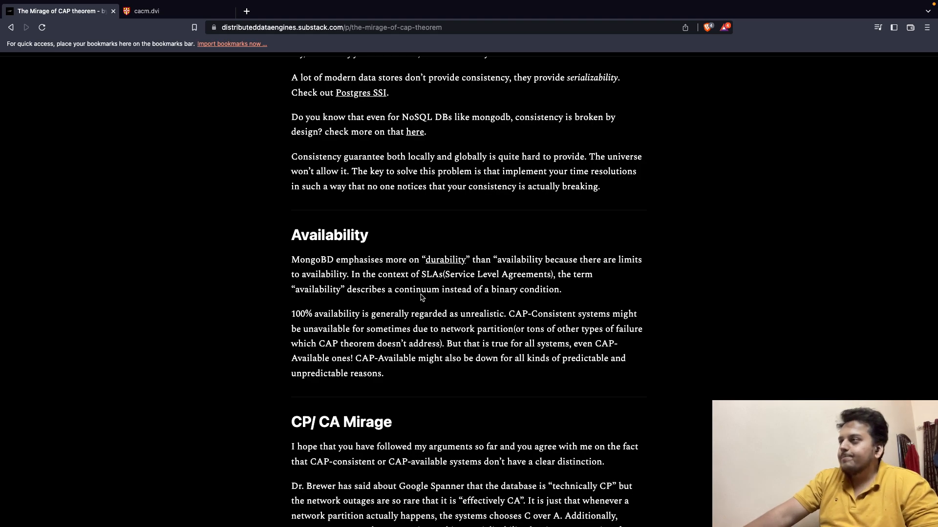
{"action": "scroll", "scroll_direction": "down", "scroll_amount": 3}
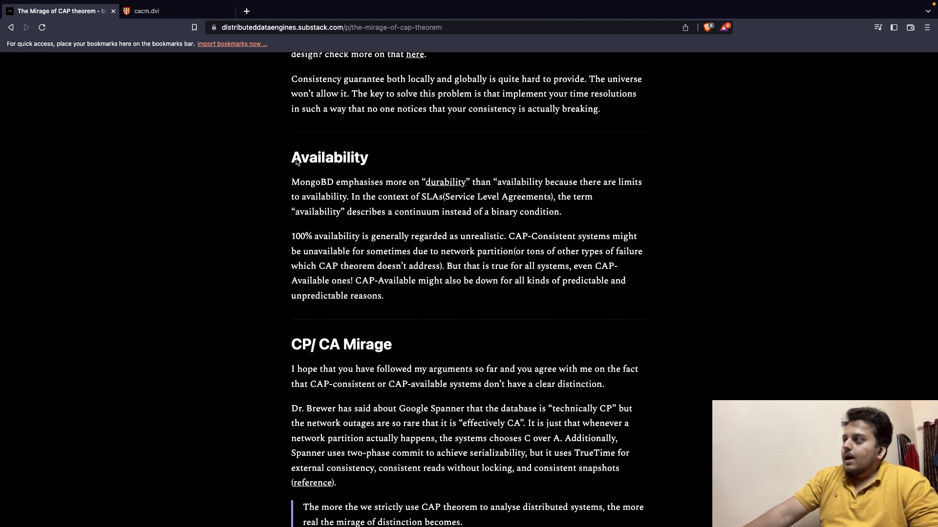
{"action": "mouse_move", "coordinate": [369, 192]}
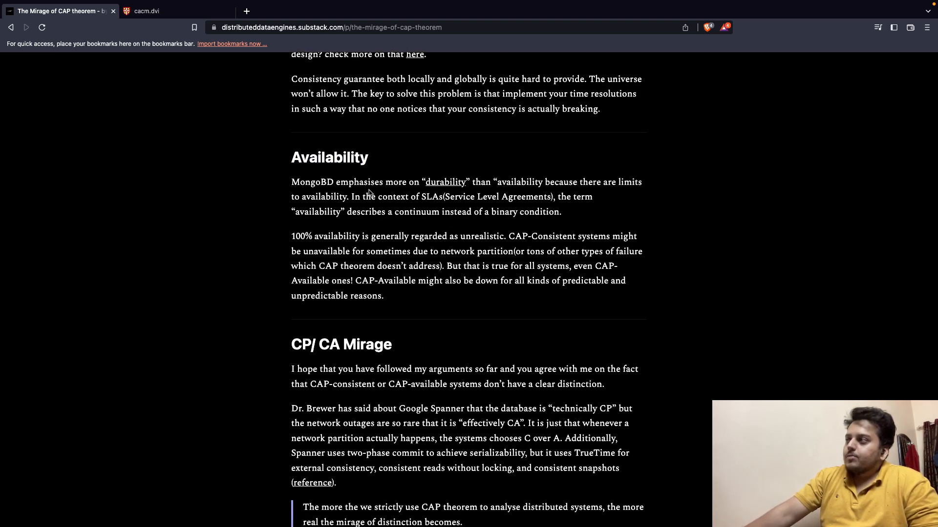
{"action": "double_click", "coordinate": [368, 196]}
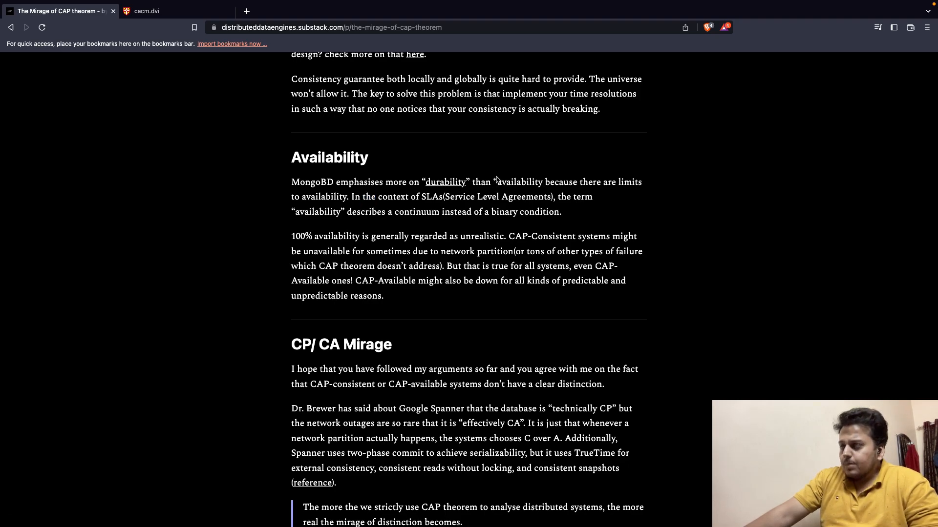
{"action": "left_click_drag", "start_coordinate": [291, 196], "coordinate": [347, 196]}
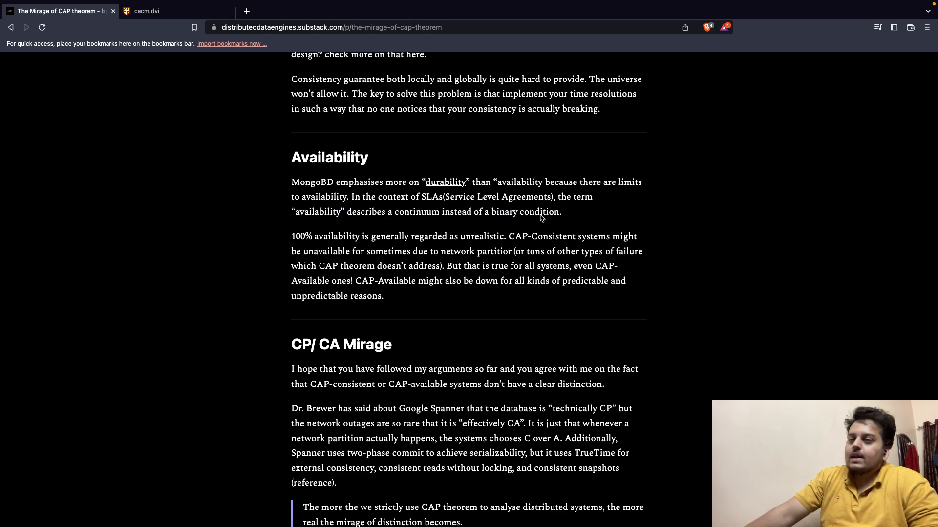
{"action": "double_click", "coordinate": [539, 212]}
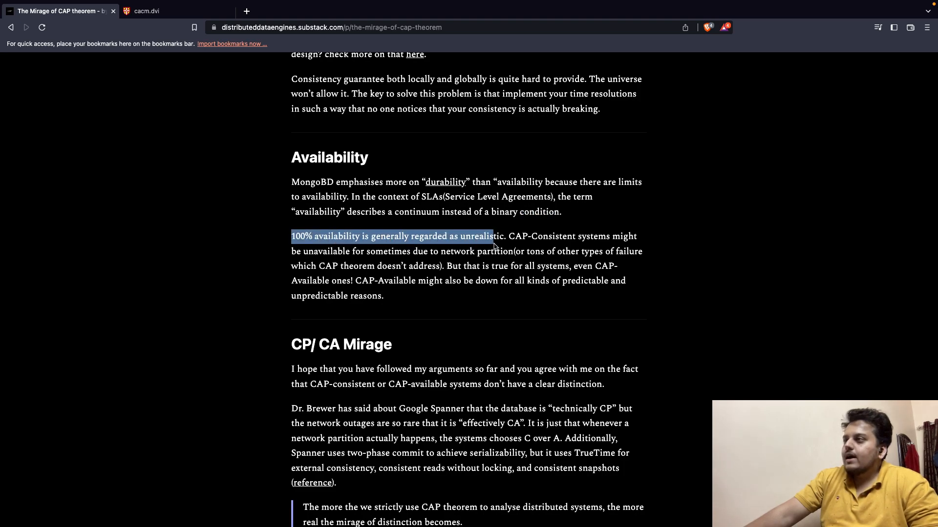
{"action": "double_click", "coordinate": [517, 237]}
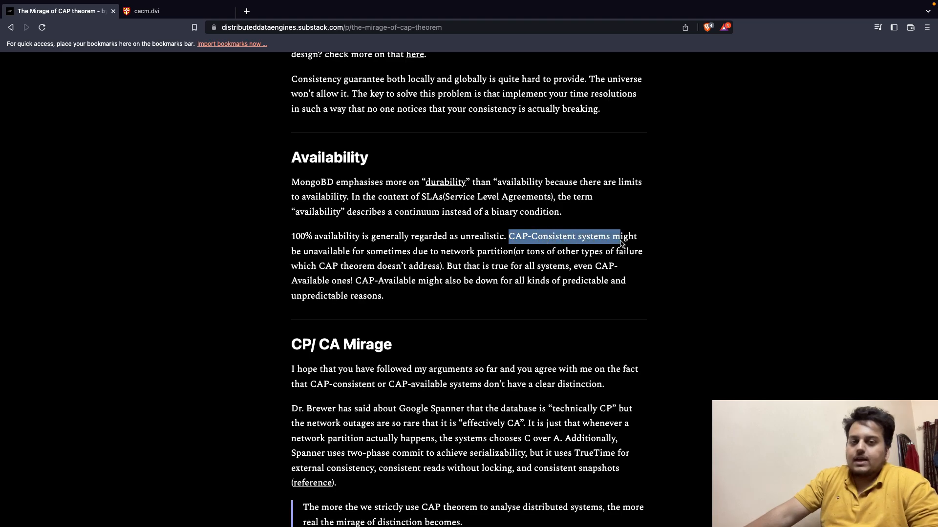
{"action": "mouse_move", "coordinate": [320, 252]}
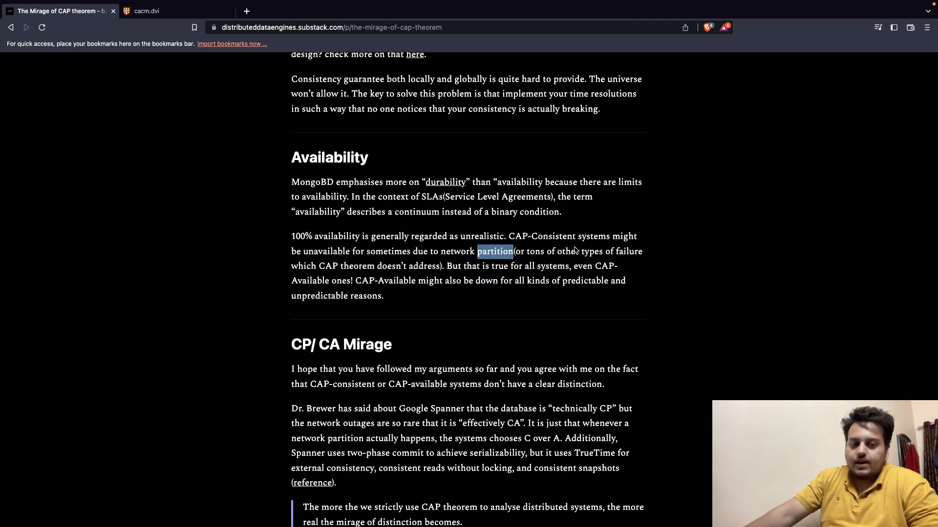
{"action": "mouse_move", "coordinate": [439, 276]}
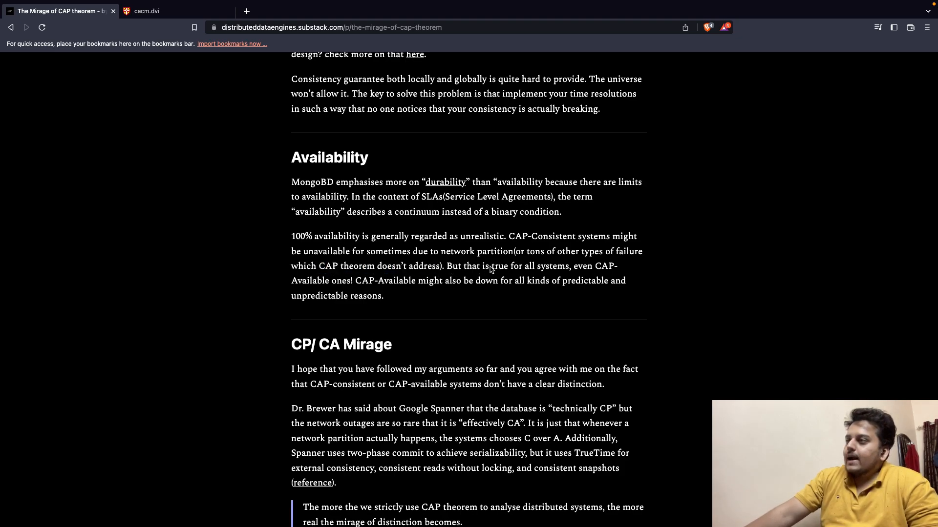
{"action": "mouse_move", "coordinate": [567, 274]}
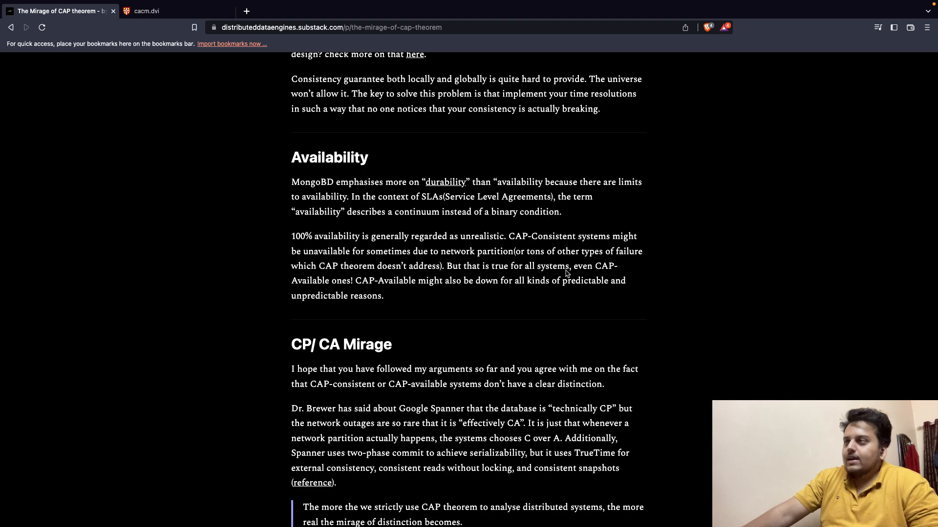
{"action": "mouse_move", "coordinate": [374, 287]}
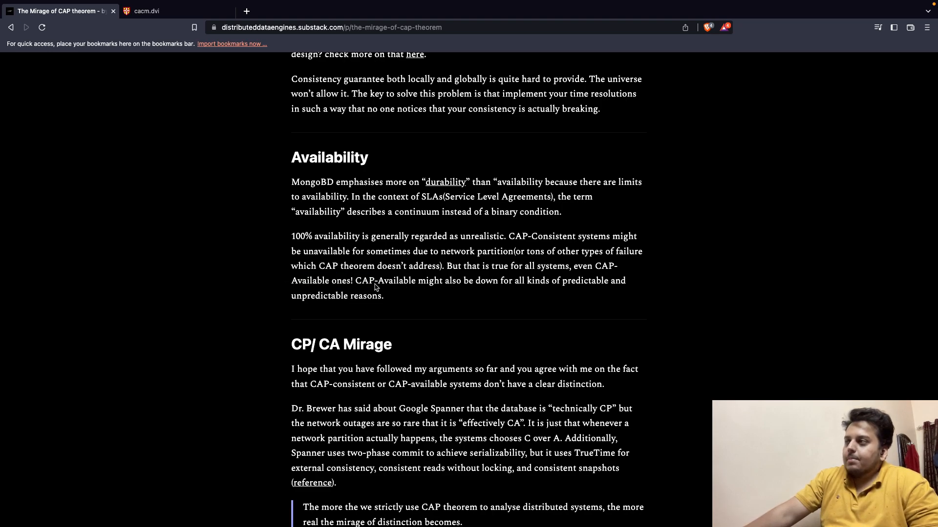
{"action": "mouse_move", "coordinate": [520, 286]}
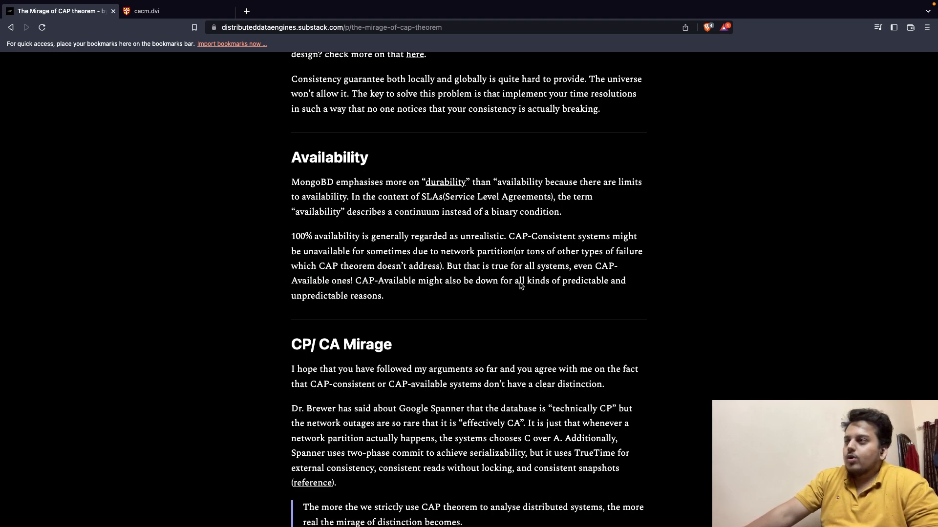
{"action": "mouse_move", "coordinate": [337, 316]}
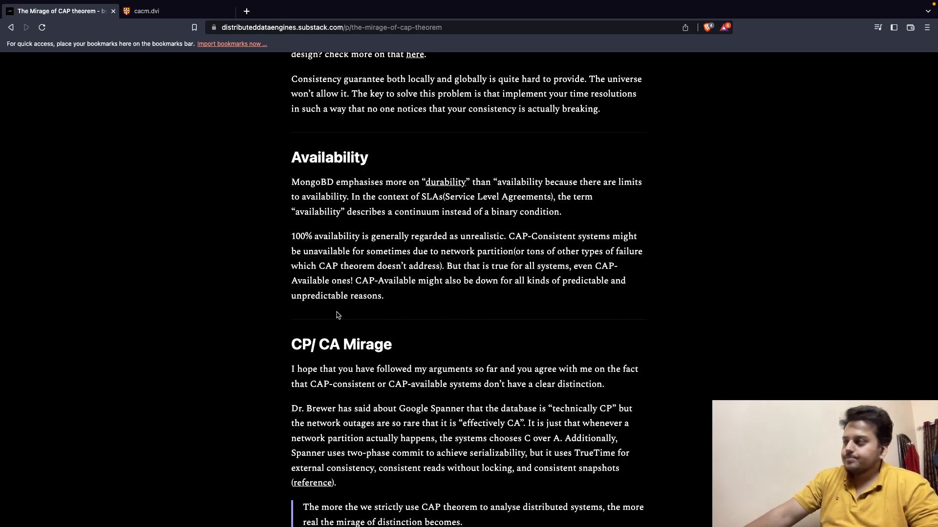
Scroll to the CP/ CA Mirage section and mark 'outages', 'Google' and the Google Spanner paragraph, then clear it
{"action": "scroll", "scroll_direction": "down", "scroll_amount": 3}
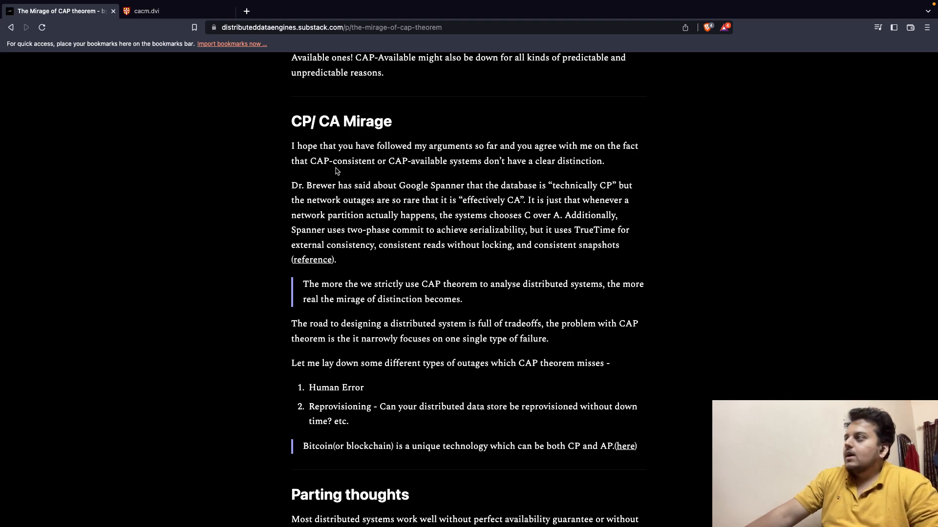
{"action": "mouse_move", "coordinate": [368, 174]}
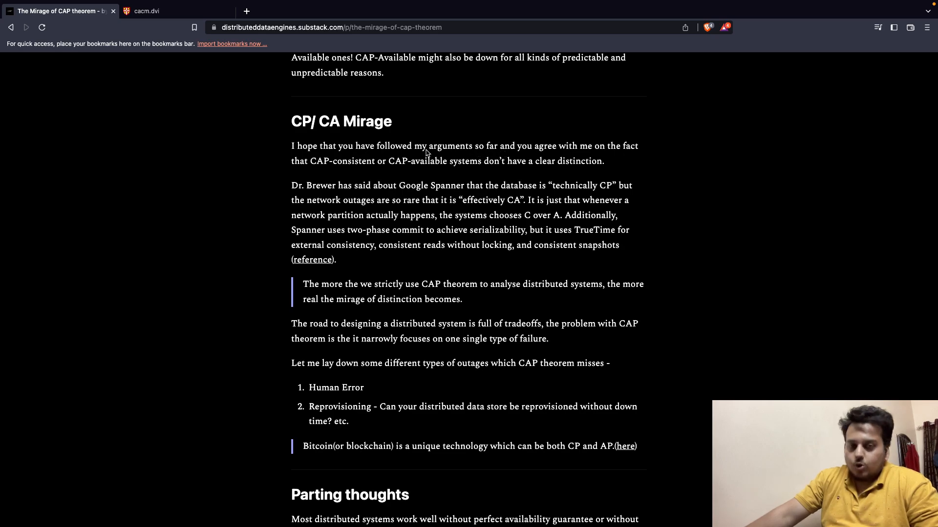
{"action": "mouse_move", "coordinate": [441, 153]}
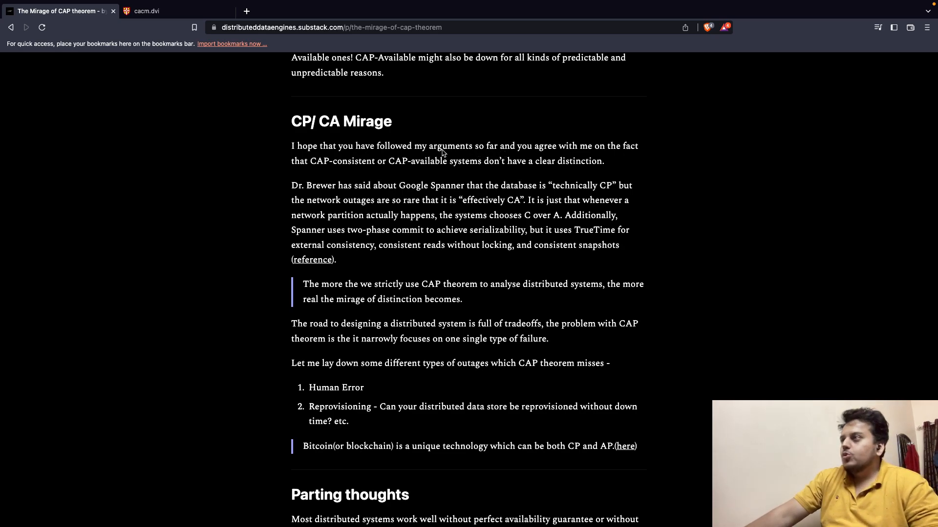
{"action": "mouse_move", "coordinate": [449, 151]}
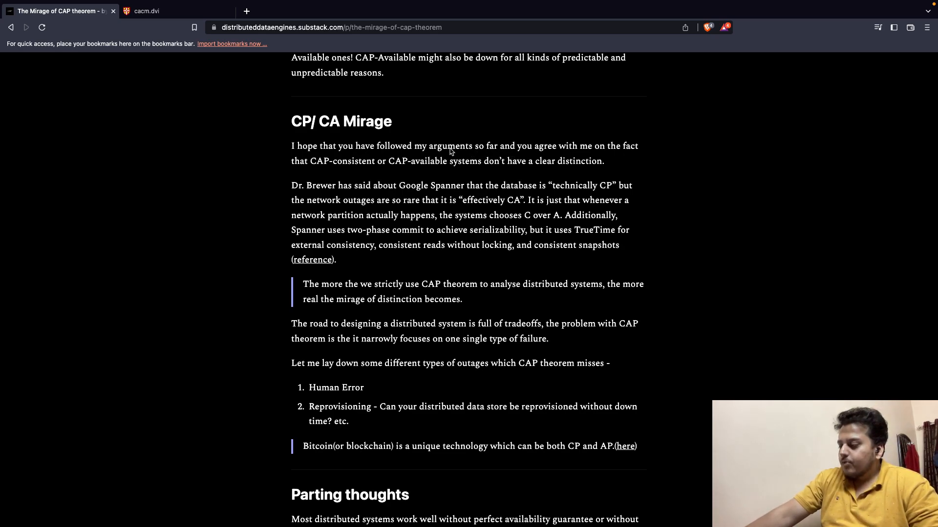
{"action": "mouse_move", "coordinate": [435, 170]}
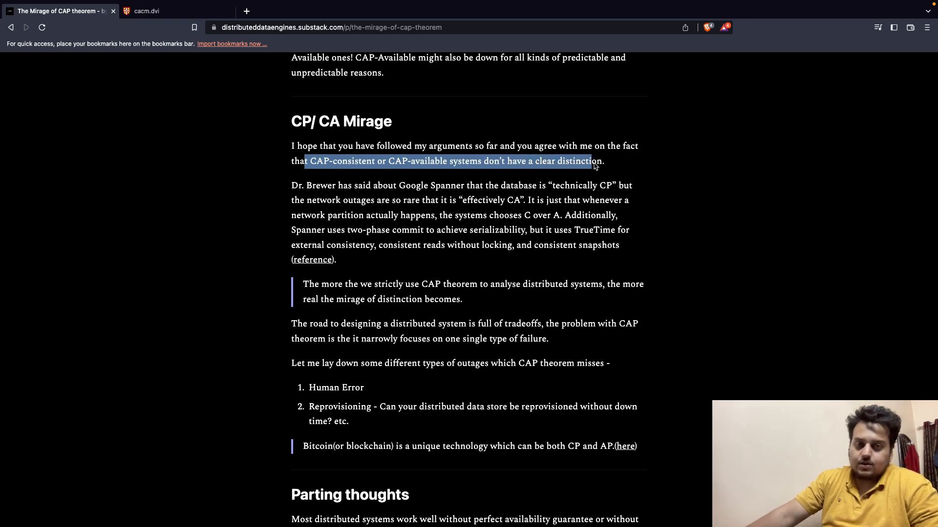
{"action": "double_click", "coordinate": [358, 199]}
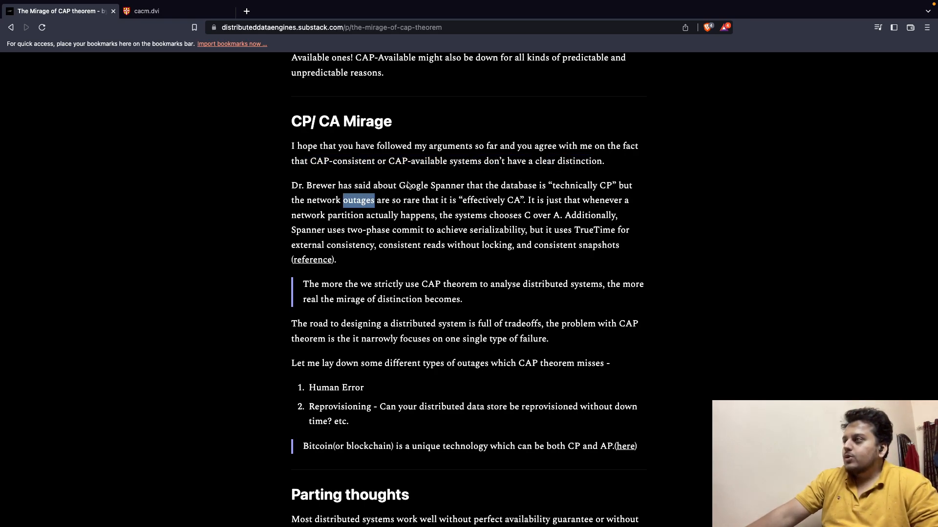
{"action": "double_click", "coordinate": [412, 186]}
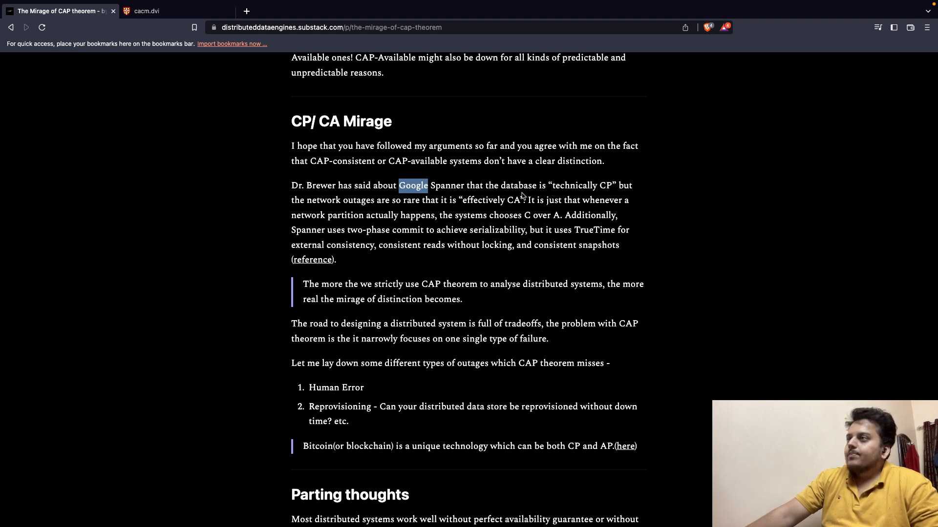
{"action": "double_click", "coordinate": [575, 186]}
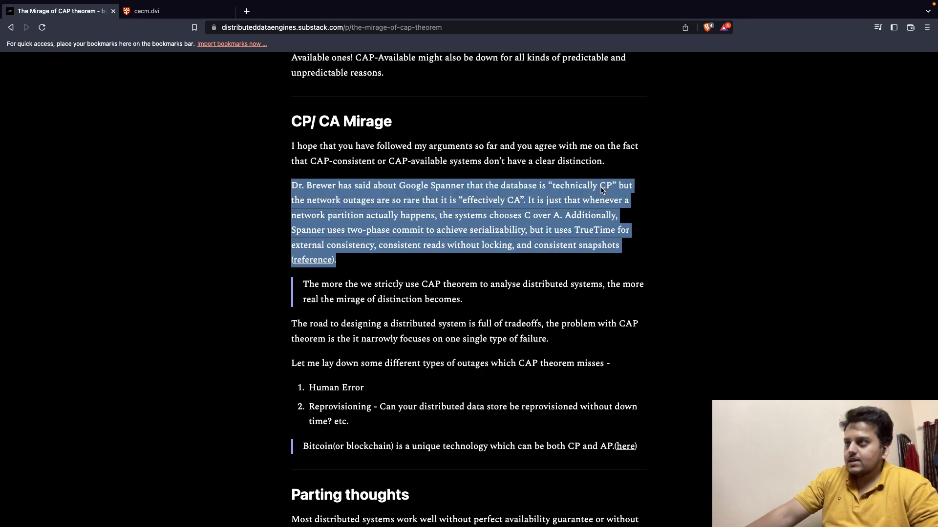
{"action": "left_click", "coordinate": [392, 200]}
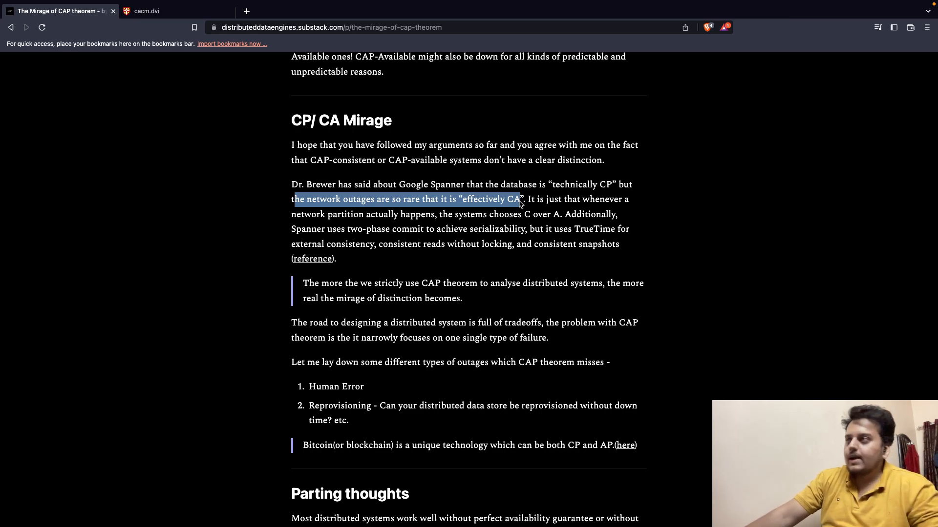
Mark 'locking' in the Spanner paragraph, then start highlighting 'CAP theorem to analyse distributed systems' in the quote
{"action": "left_click", "coordinate": [288, 214]}
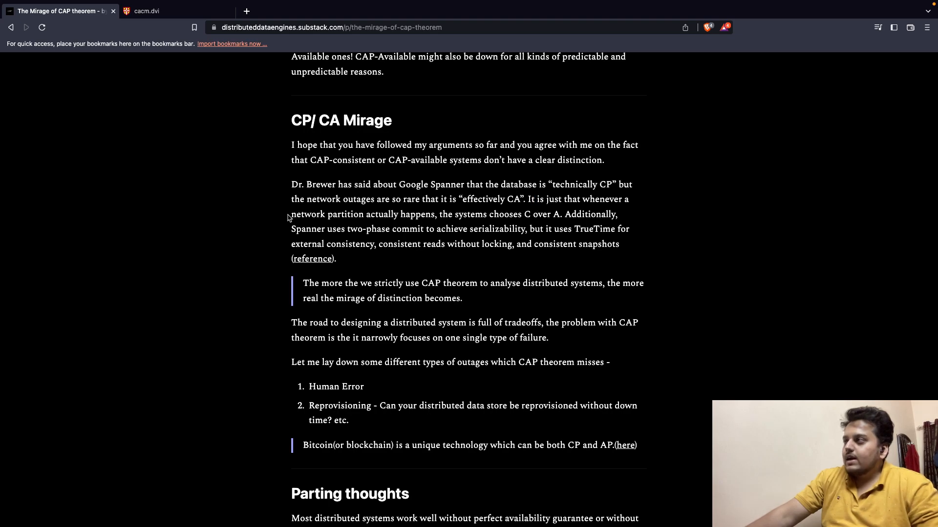
{"action": "mouse_move", "coordinate": [454, 220]}
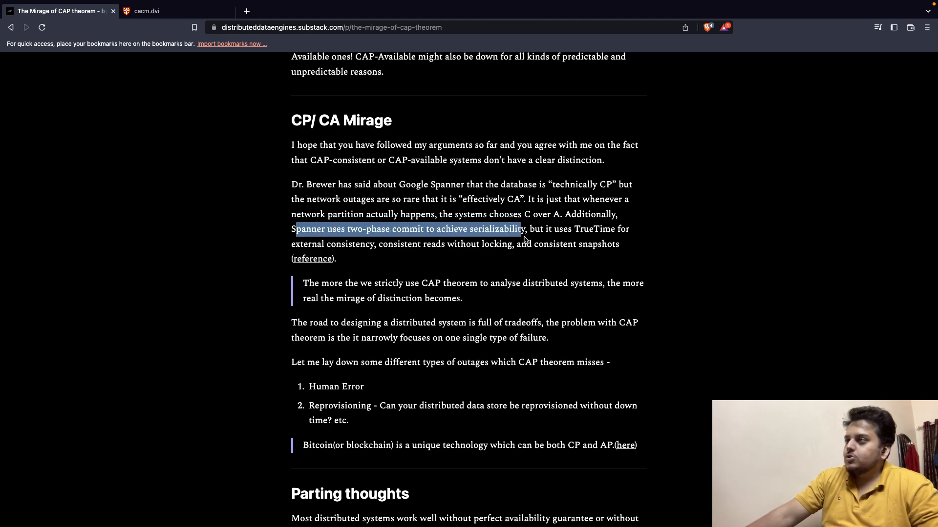
{"action": "double_click", "coordinate": [535, 229]}
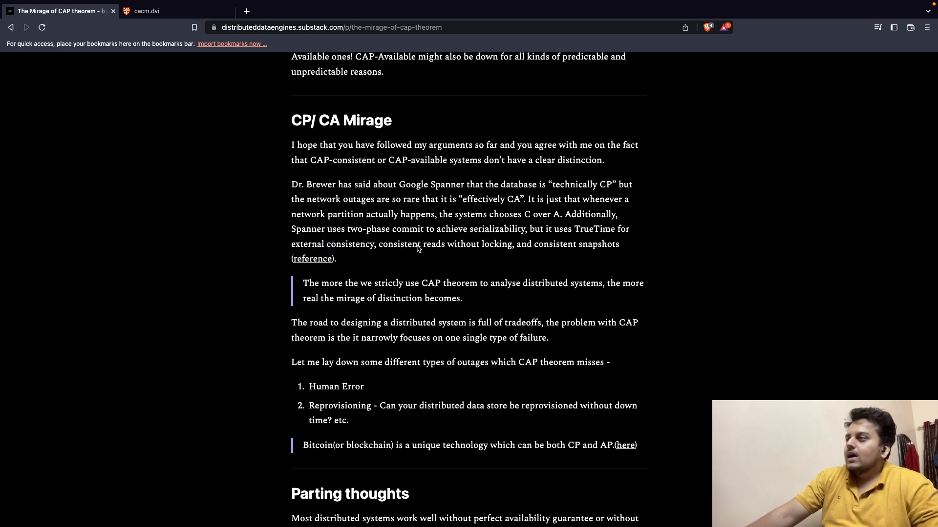
{"action": "double_click", "coordinate": [496, 244]}
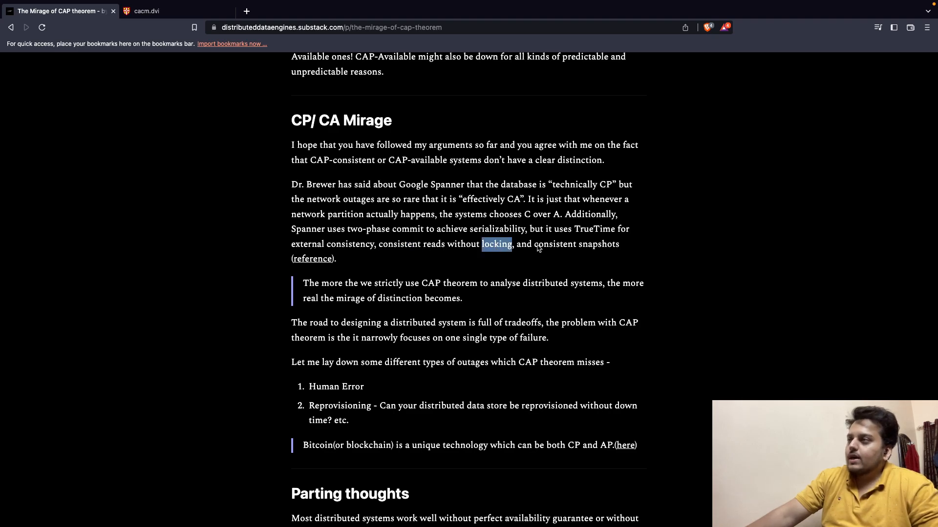
{"action": "mouse_move", "coordinate": [313, 267]}
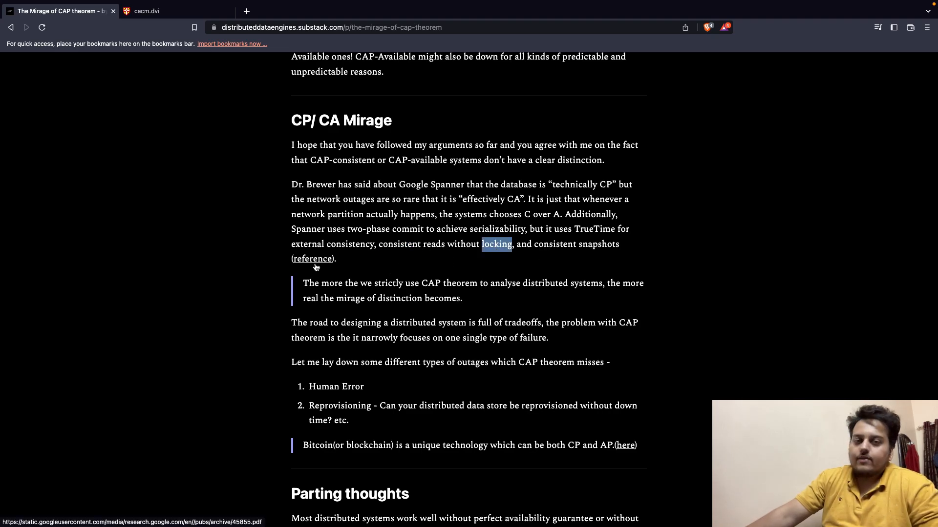
{"action": "mouse_move", "coordinate": [299, 290]}
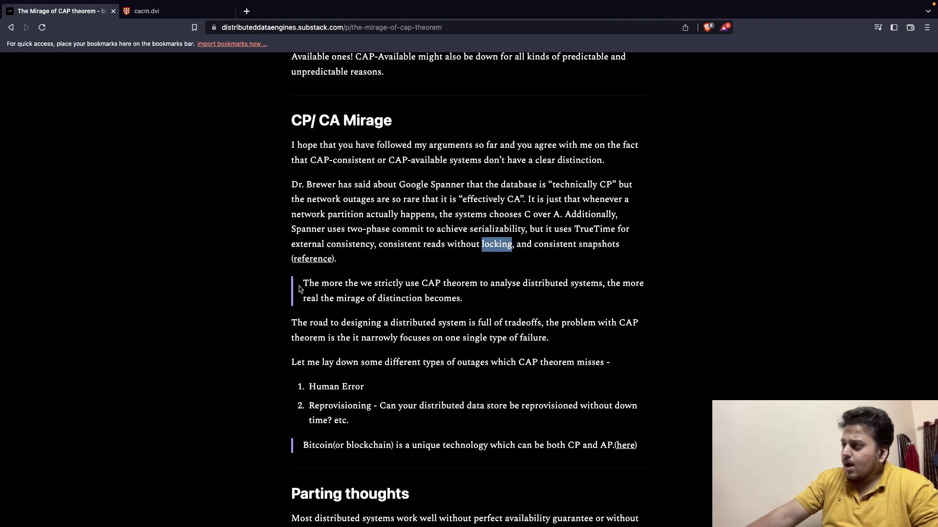
{"action": "double_click", "coordinate": [444, 283]}
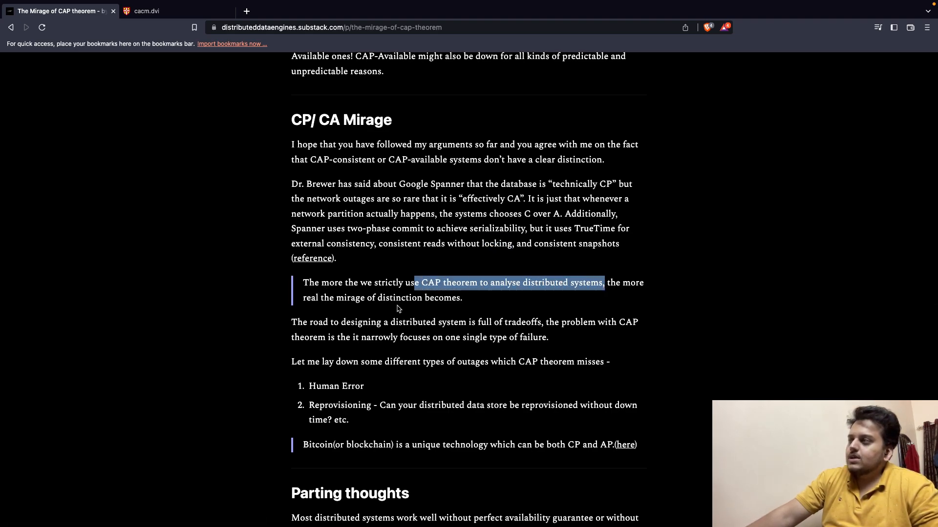
Scroll down to the outage list and Bitcoin blockquote, clearing the highlight on the outages sentence
{"action": "scroll", "scroll_direction": "down", "scroll_amount": 3}
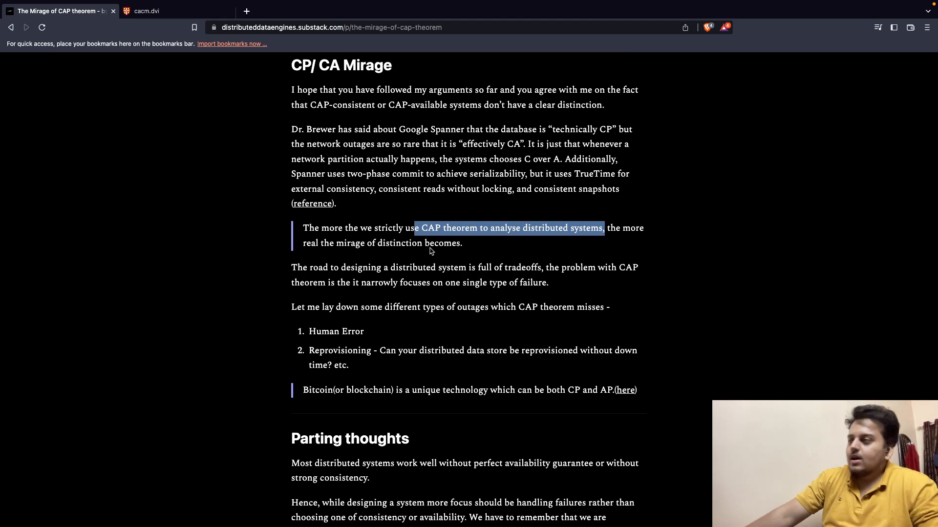
{"action": "mouse_move", "coordinate": [372, 264]}
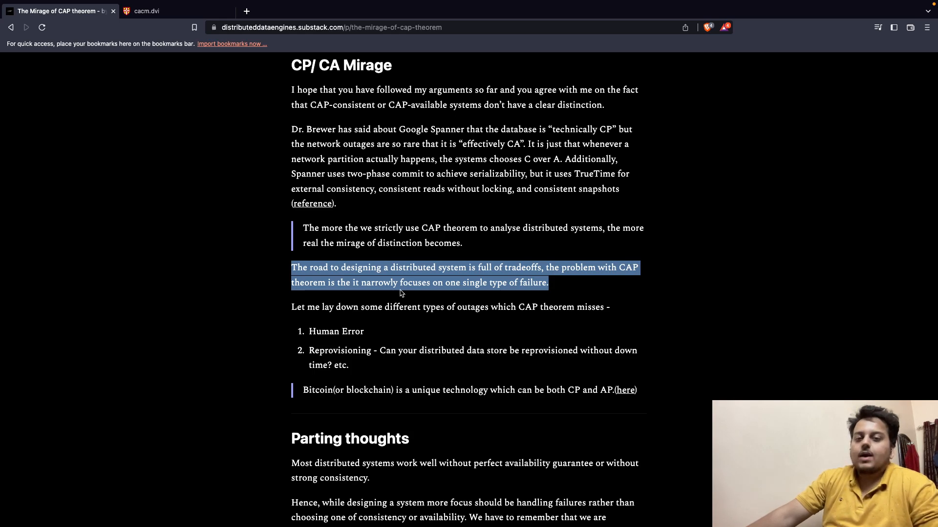
{"action": "mouse_move", "coordinate": [290, 312]}
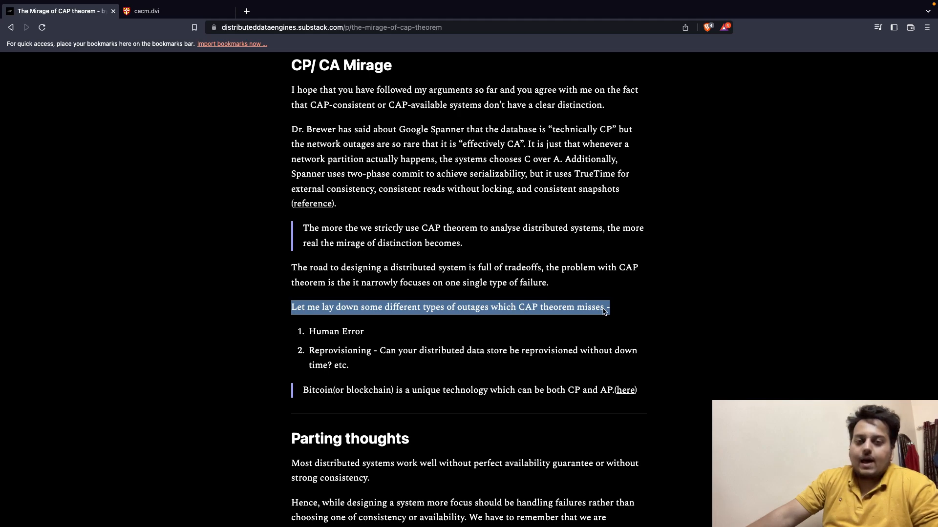
{"action": "mouse_move", "coordinate": [391, 341]}
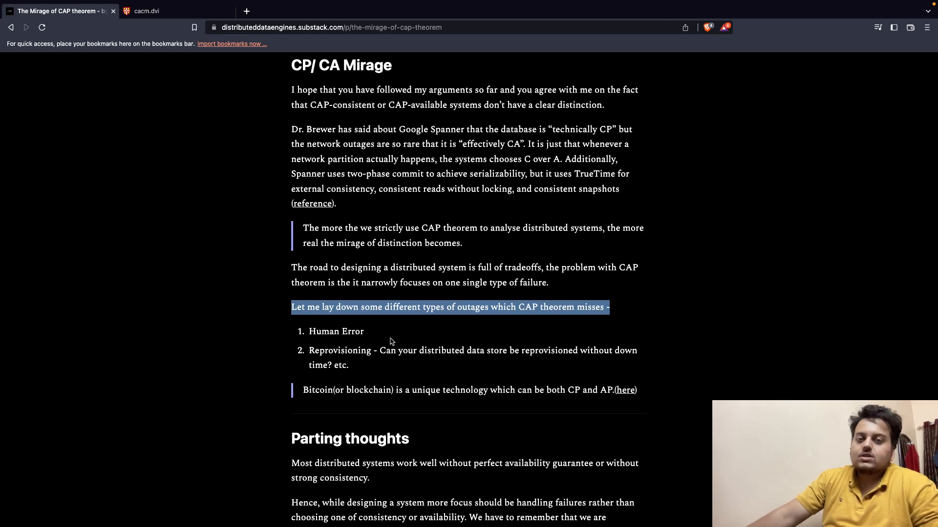
{"action": "mouse_move", "coordinate": [355, 331]}
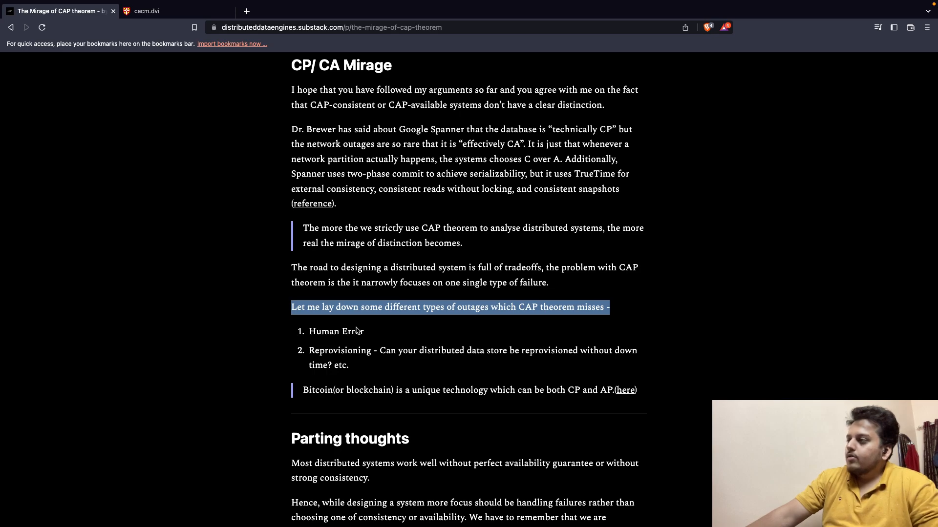
{"action": "left_click", "coordinate": [339, 361]}
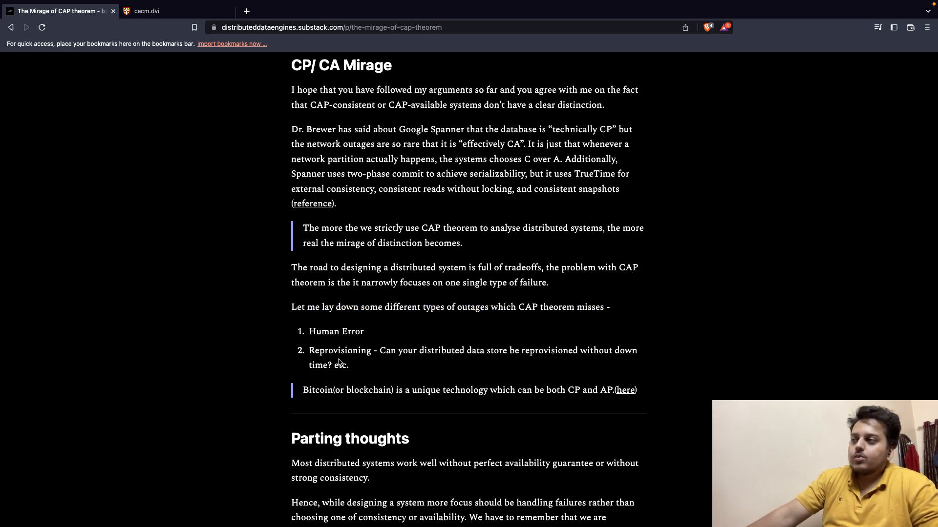
{"action": "mouse_move", "coordinate": [470, 359]}
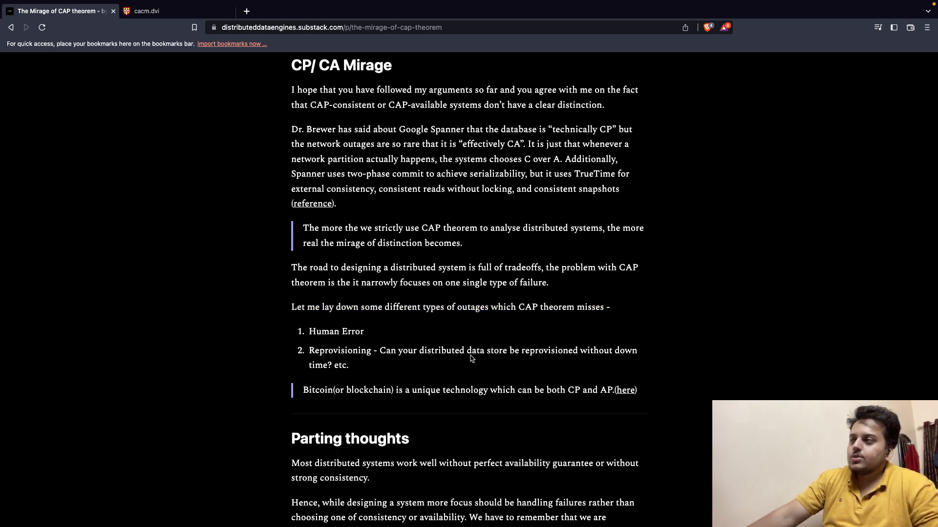
{"action": "mouse_move", "coordinate": [309, 373]}
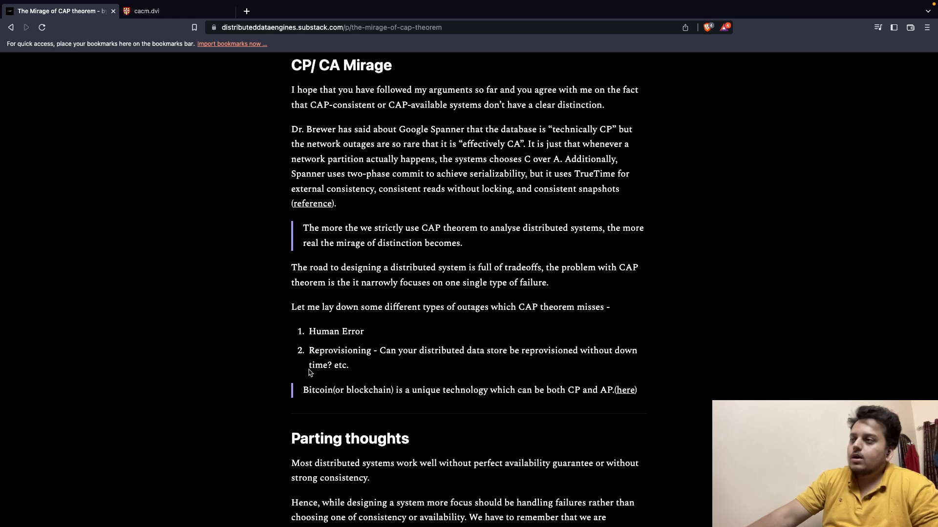
{"action": "mouse_move", "coordinate": [316, 410]}
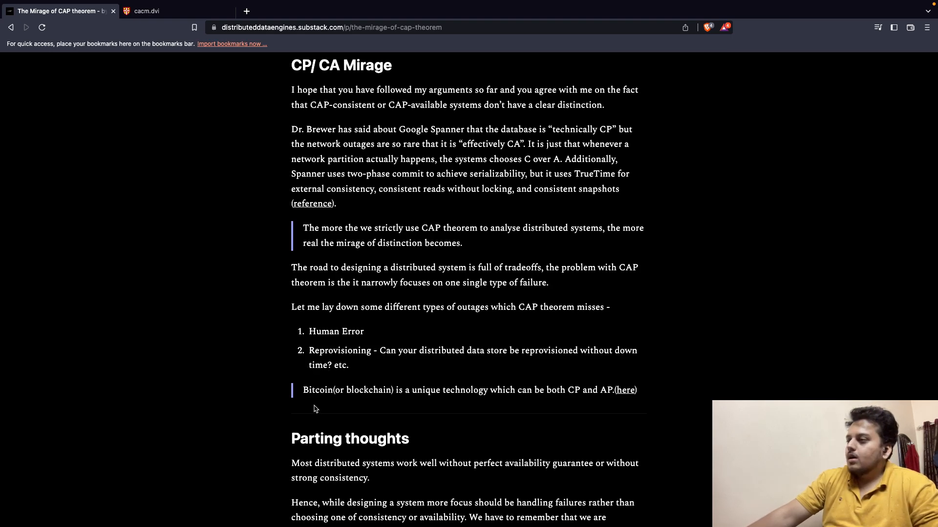
{"action": "mouse_move", "coordinate": [445, 400]}
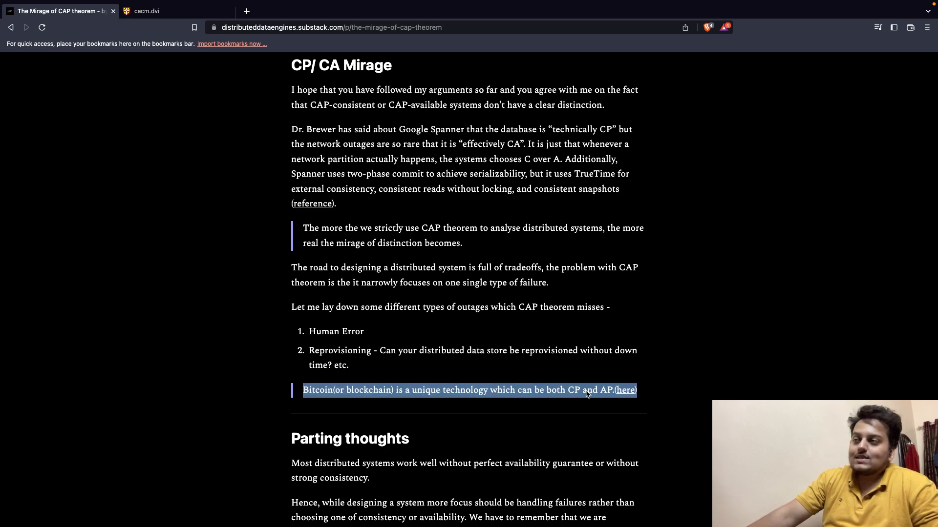
Scroll down to the Parting thoughts section where the failure-avoiding systems passage appears
{"action": "scroll", "scroll_direction": "down", "scroll_amount": 3}
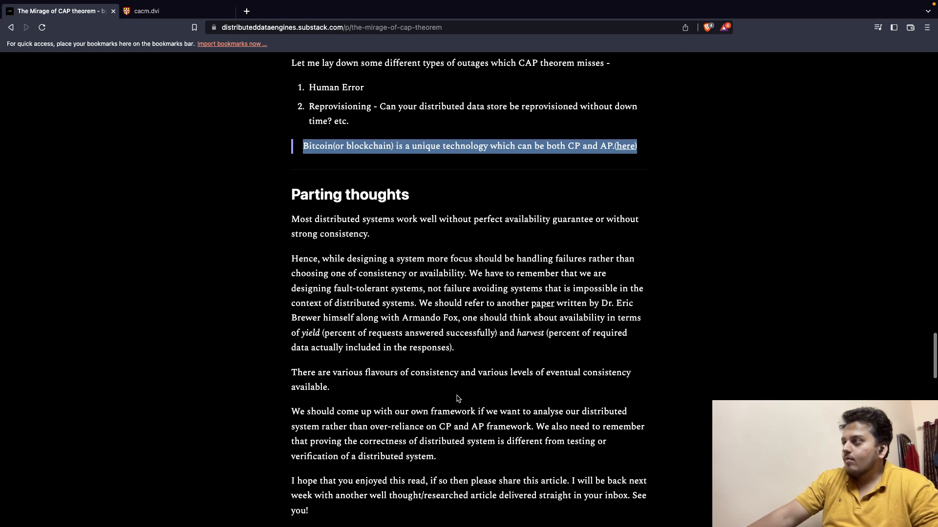
{"action": "scroll", "scroll_direction": "down", "scroll_amount": 3}
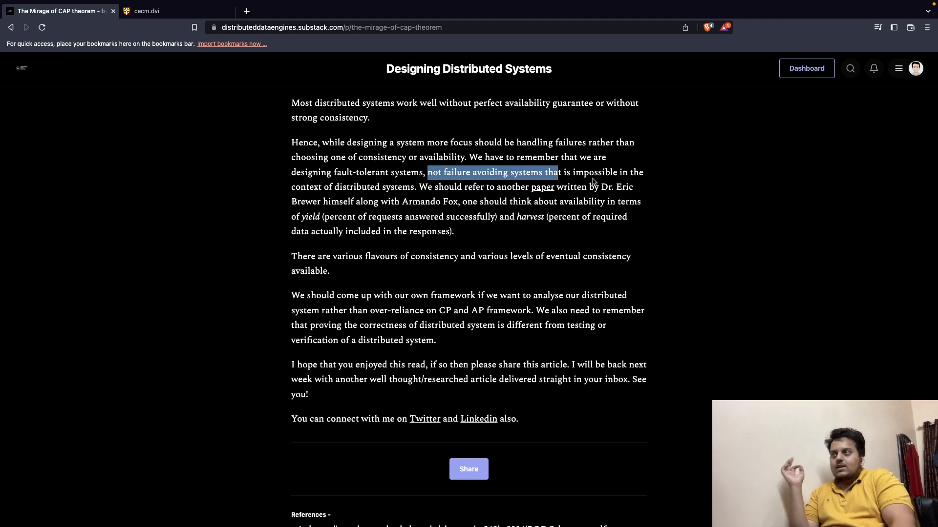
Clear the earlier highlight and mark words in the Parting thoughts, ending on 'responses'
{"action": "left_click", "coordinate": [406, 195]}
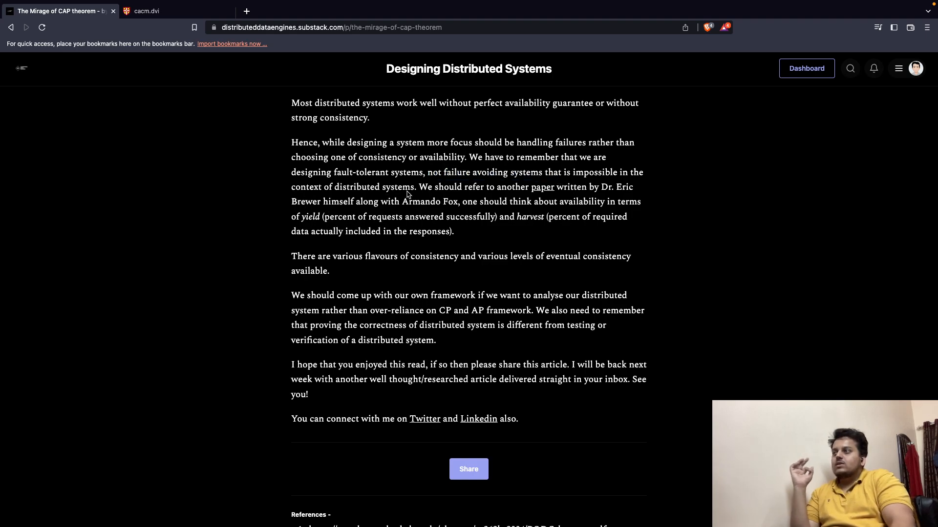
{"action": "double_click", "coordinate": [398, 187]}
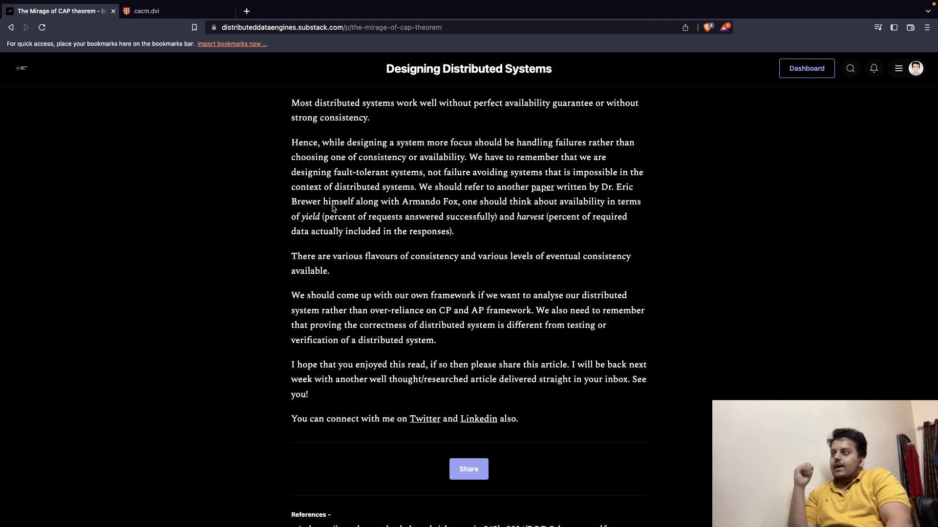
{"action": "mouse_move", "coordinate": [388, 213]}
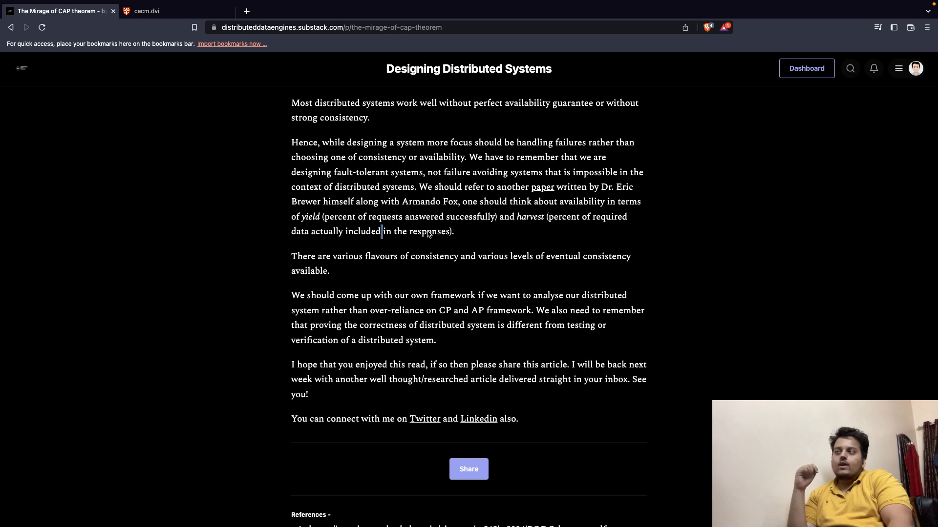
{"action": "double_click", "coordinate": [428, 231]}
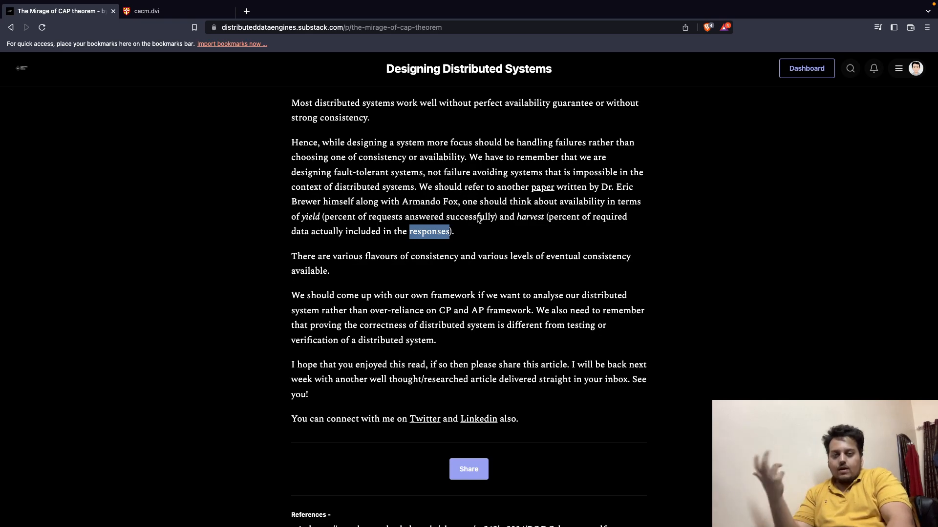
{"action": "mouse_move", "coordinate": [394, 265]}
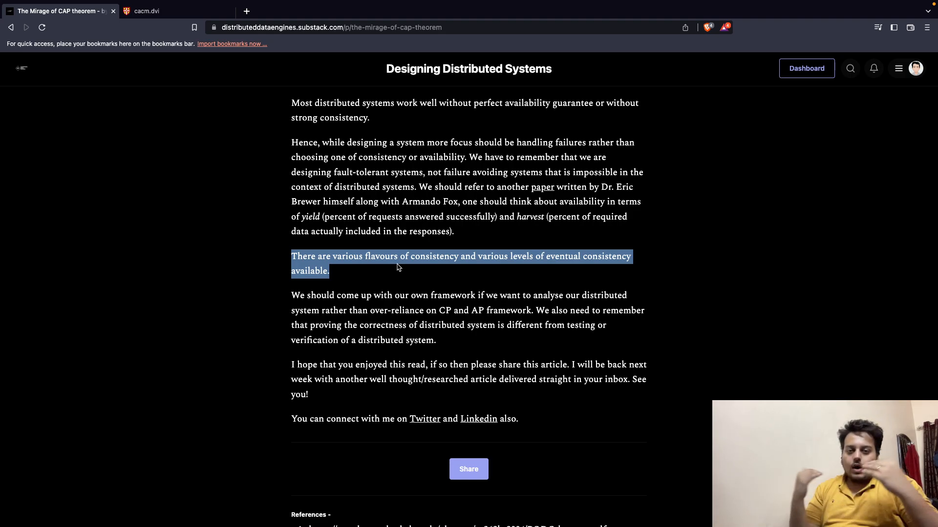
{"action": "mouse_move", "coordinate": [473, 318]}
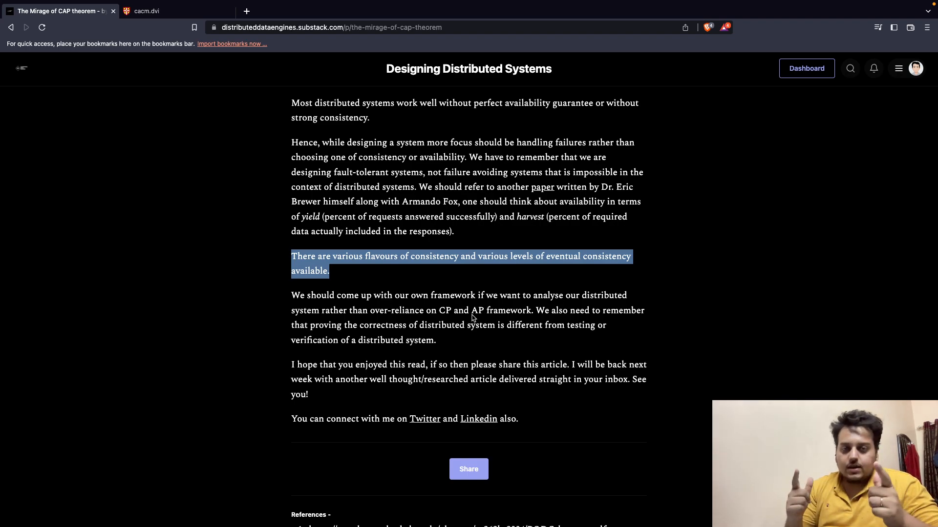
{"action": "mouse_move", "coordinate": [605, 408]}
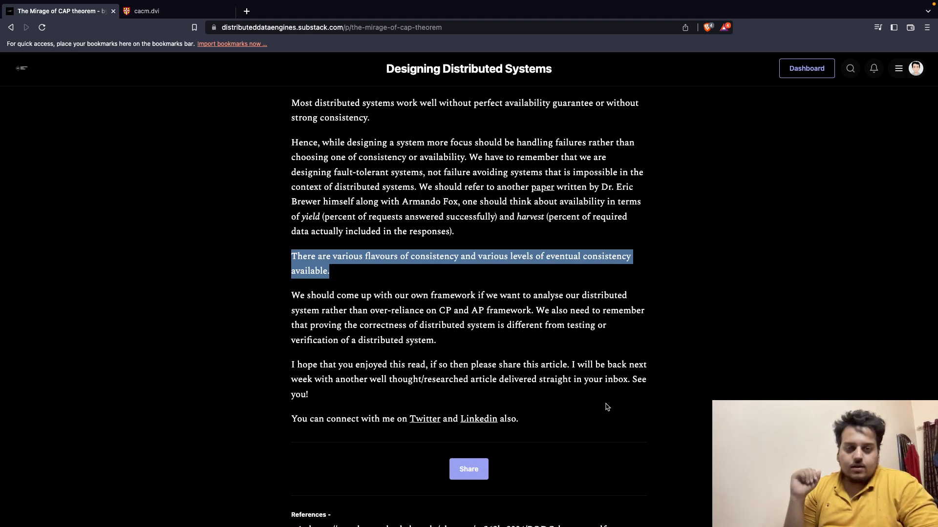